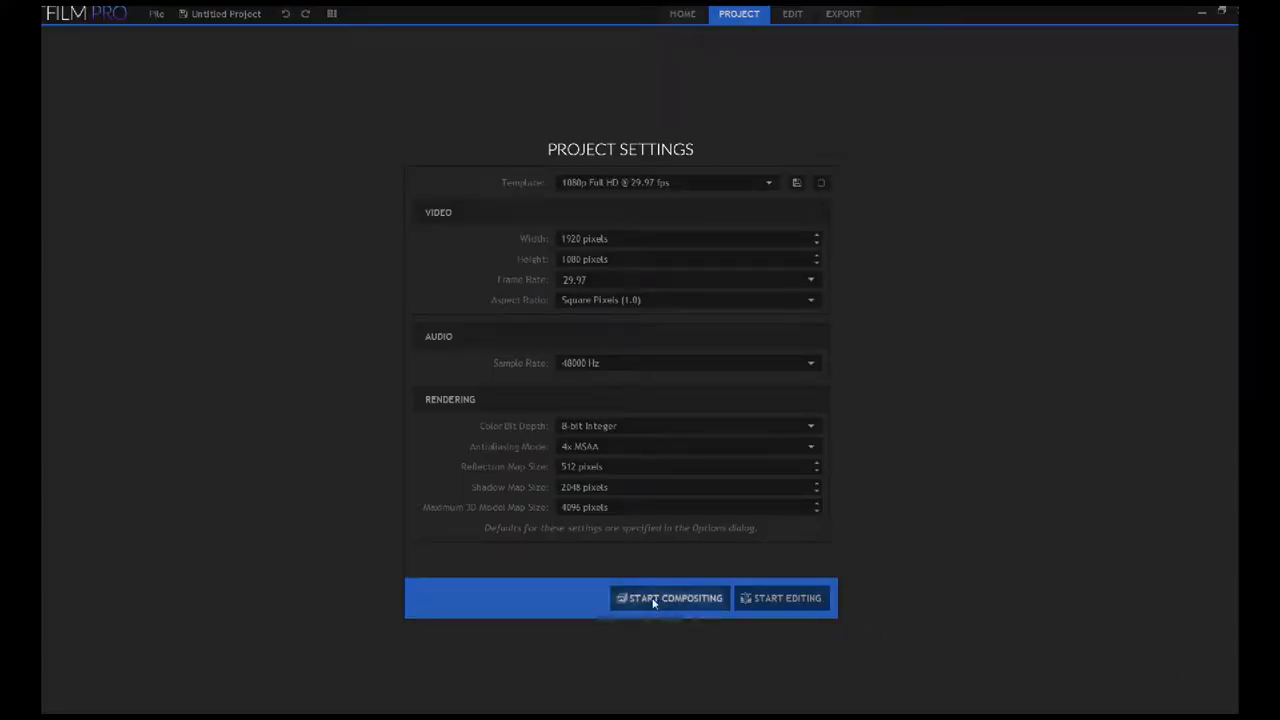
- Start compositing with the project settings and expand the Particles & Simulation effects folder
{"action": "left_click", "coordinate": [664, 182]}
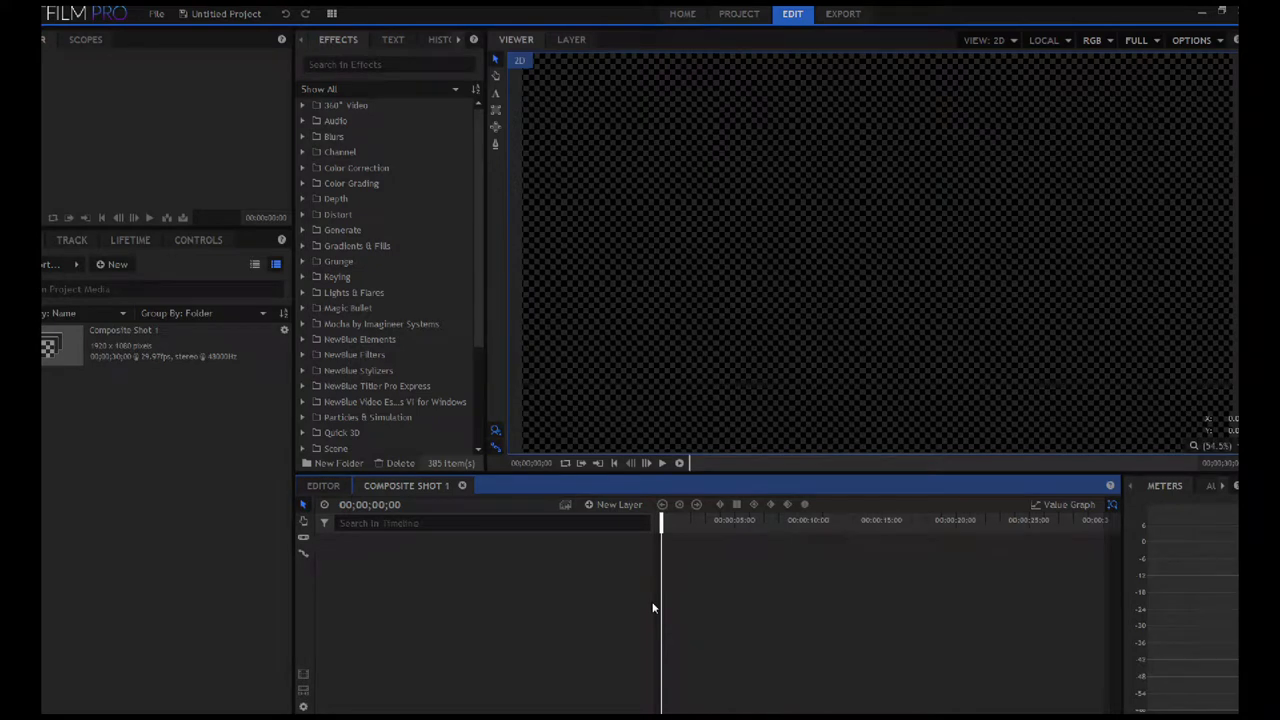
{"action": "mouse_move", "coordinate": [648, 606]}
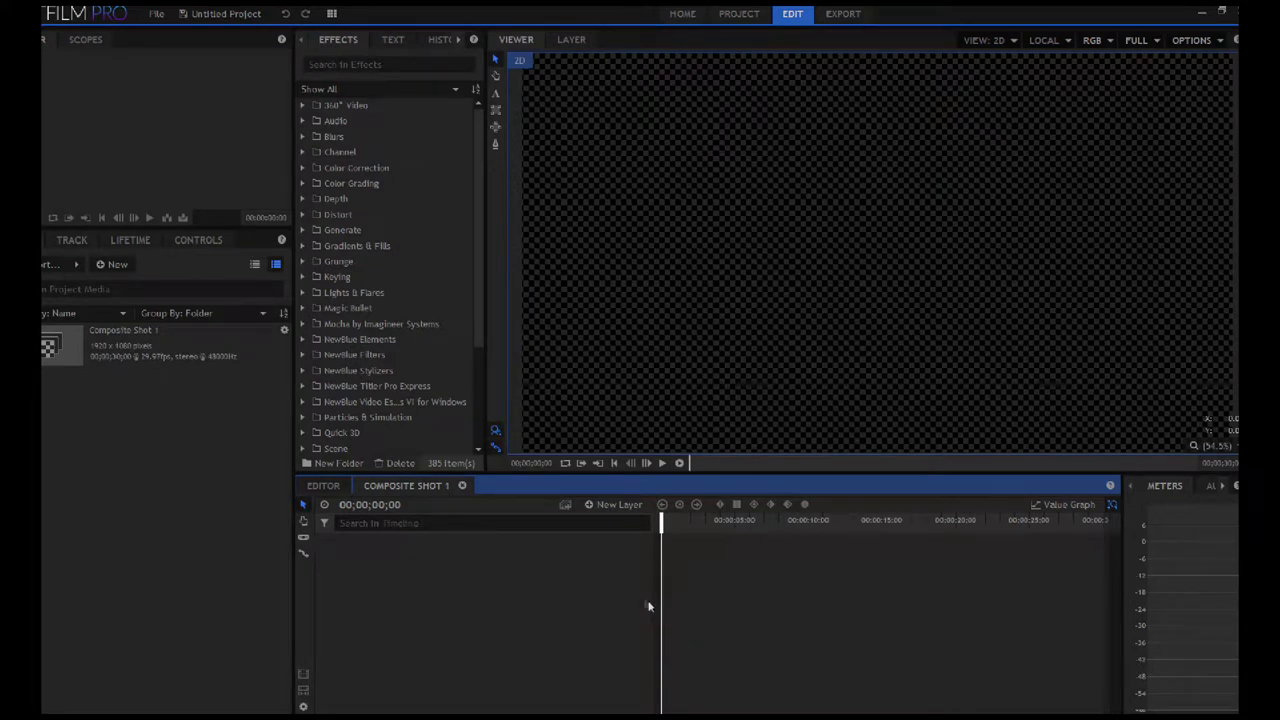
{"action": "mouse_move", "coordinate": [360, 340]}
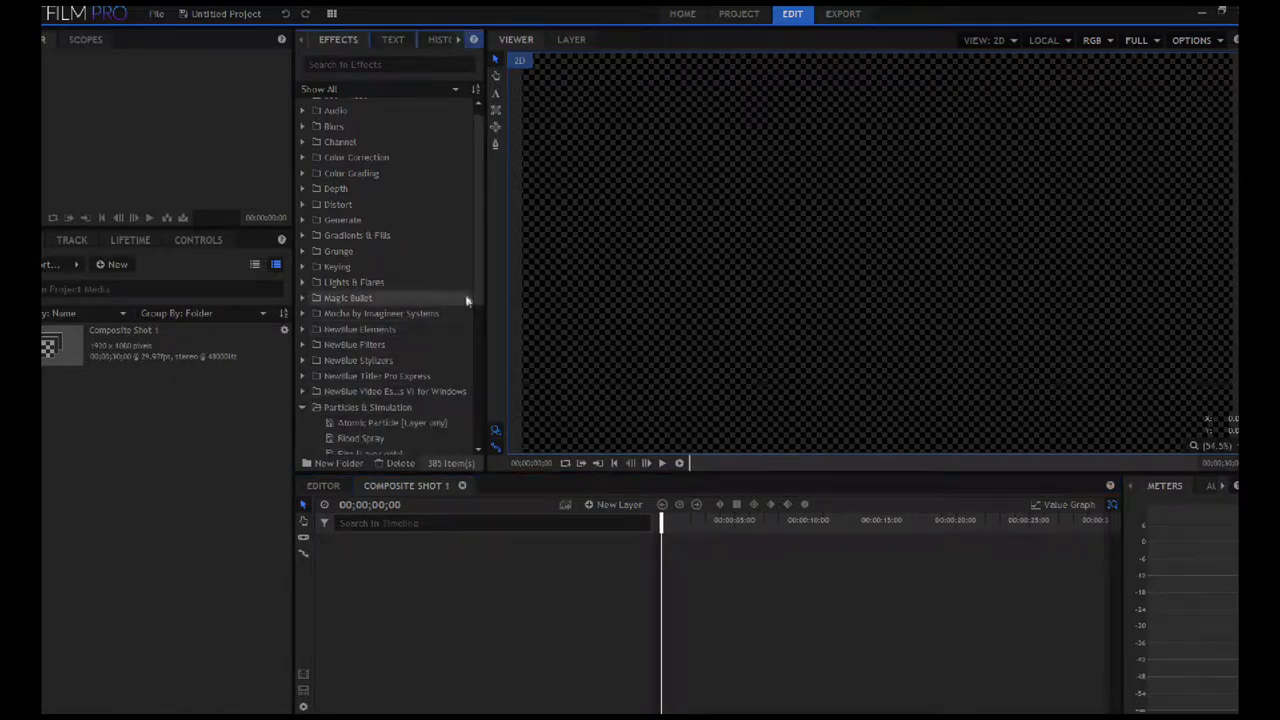
{"action": "scroll", "scroll_direction": "down", "scroll_amount": 3}
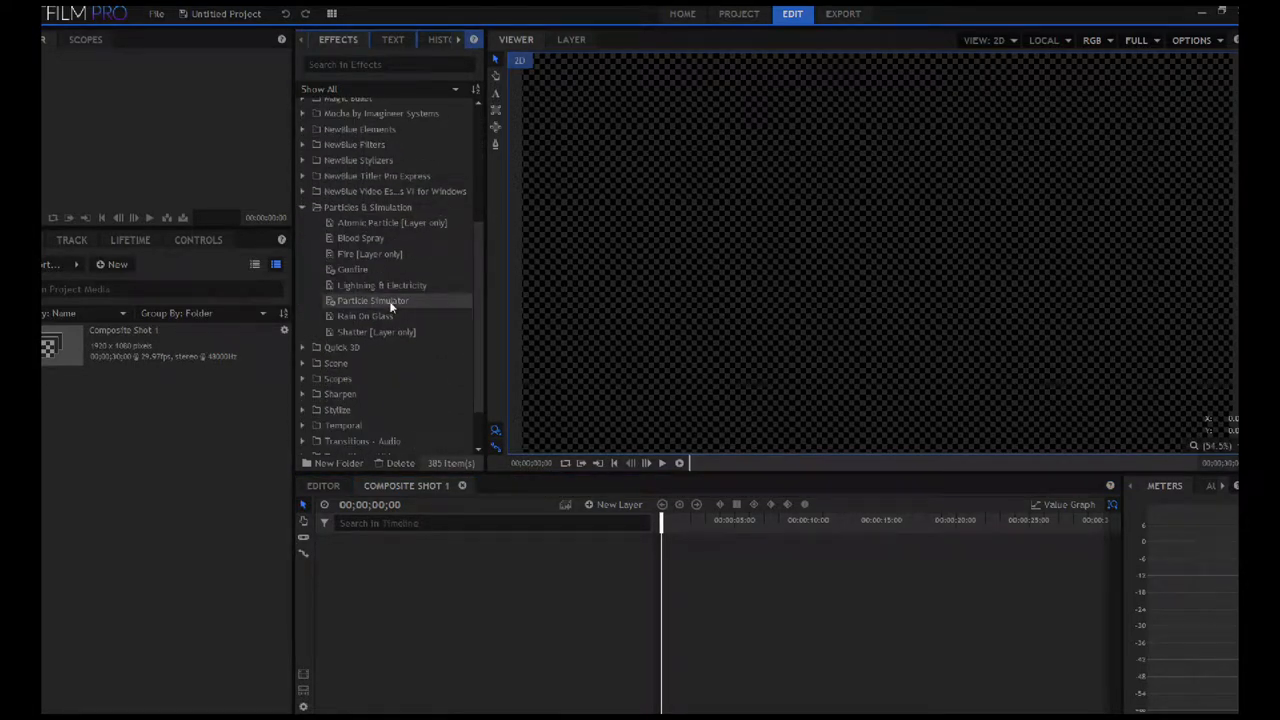
- Add a Particle Simulator layer set to 3D, accepting the new camera, and expand its properties
{"action": "double_click", "coordinate": [372, 300]}
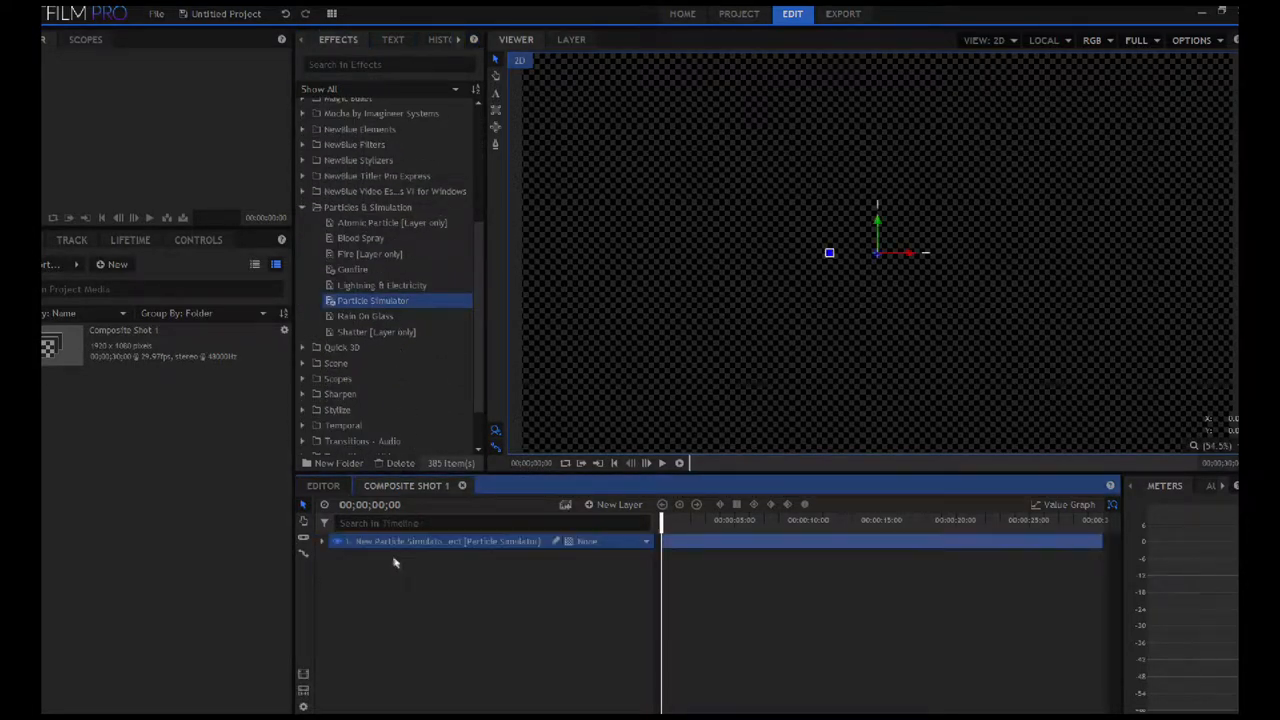
{"action": "left_click", "coordinate": [644, 540]}
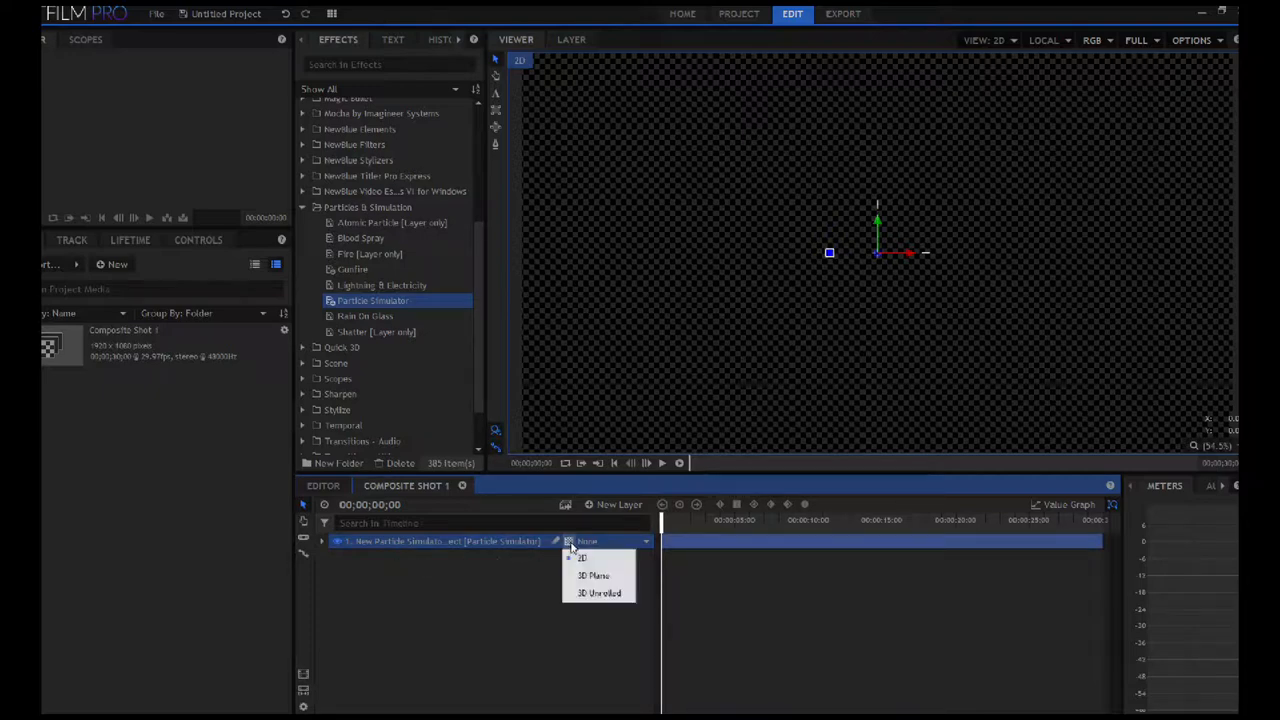
{"action": "left_click", "coordinate": [592, 576]}
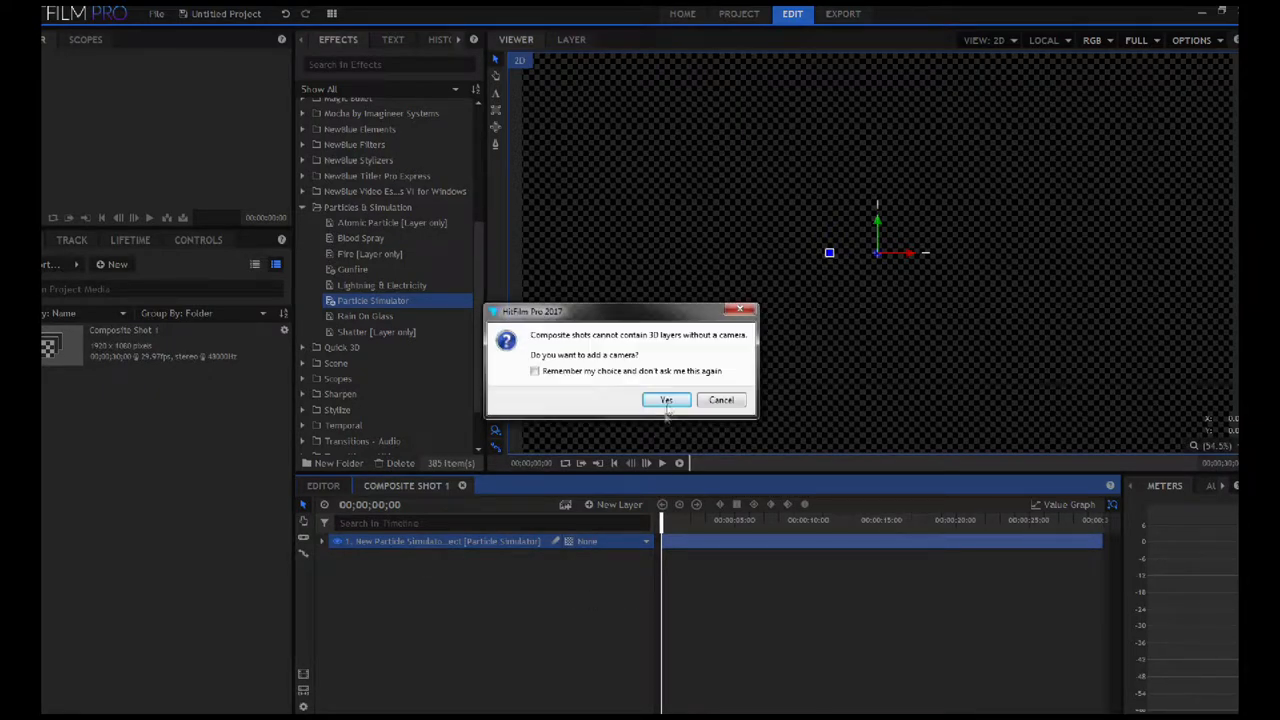
{"action": "left_click", "coordinate": [666, 400]}
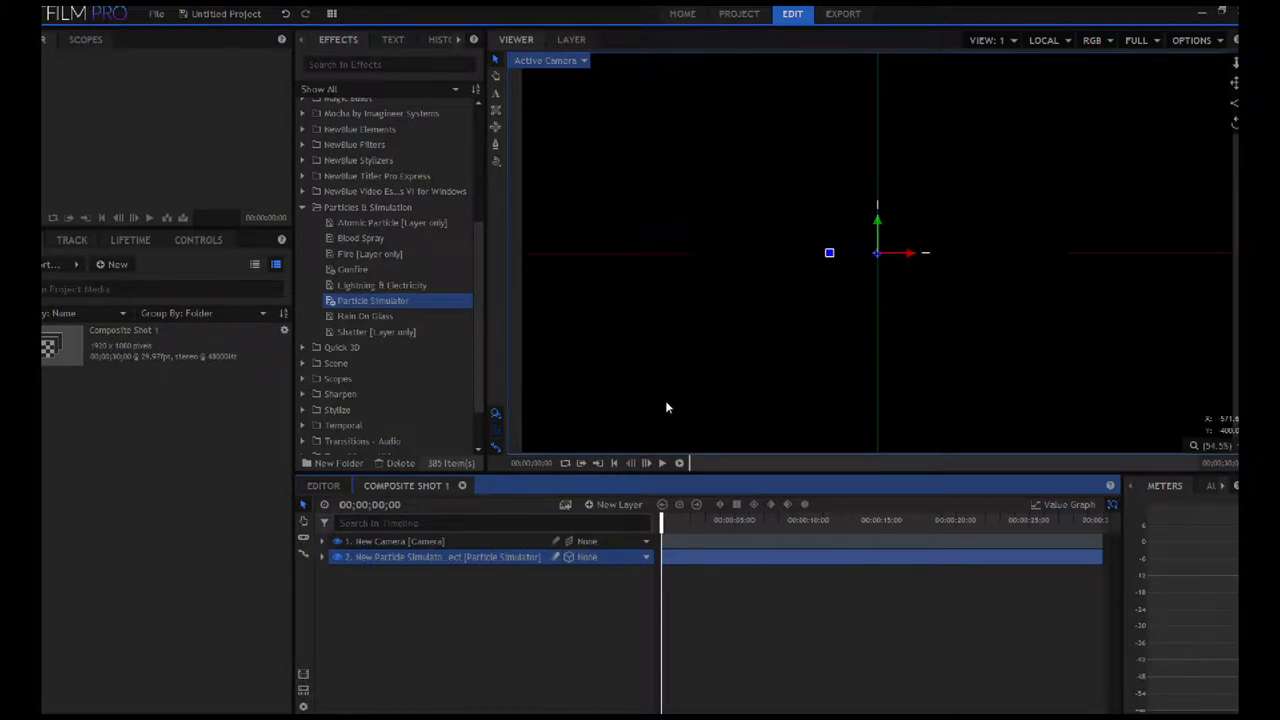
{"action": "left_click", "coordinate": [320, 556]}
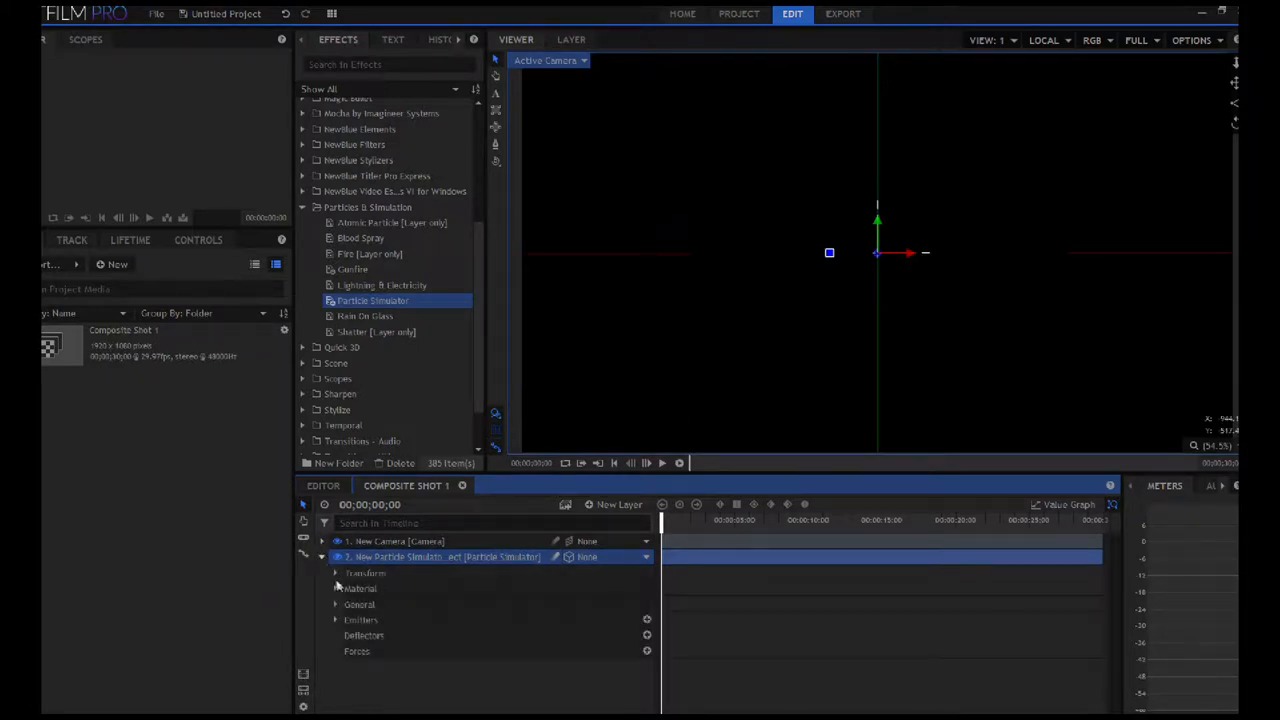
- Change the emitter's Trajectory from Point to Cone
{"action": "left_click", "coordinate": [336, 620]}
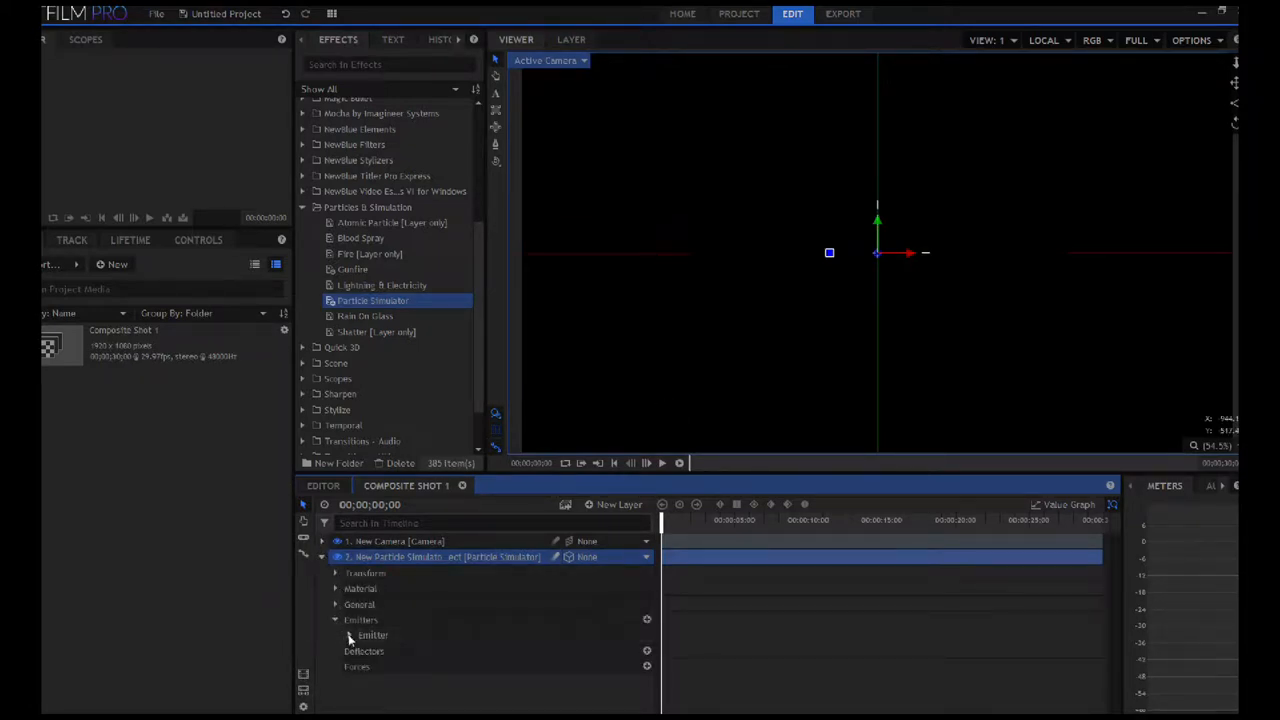
{"action": "left_click", "coordinate": [350, 636]}
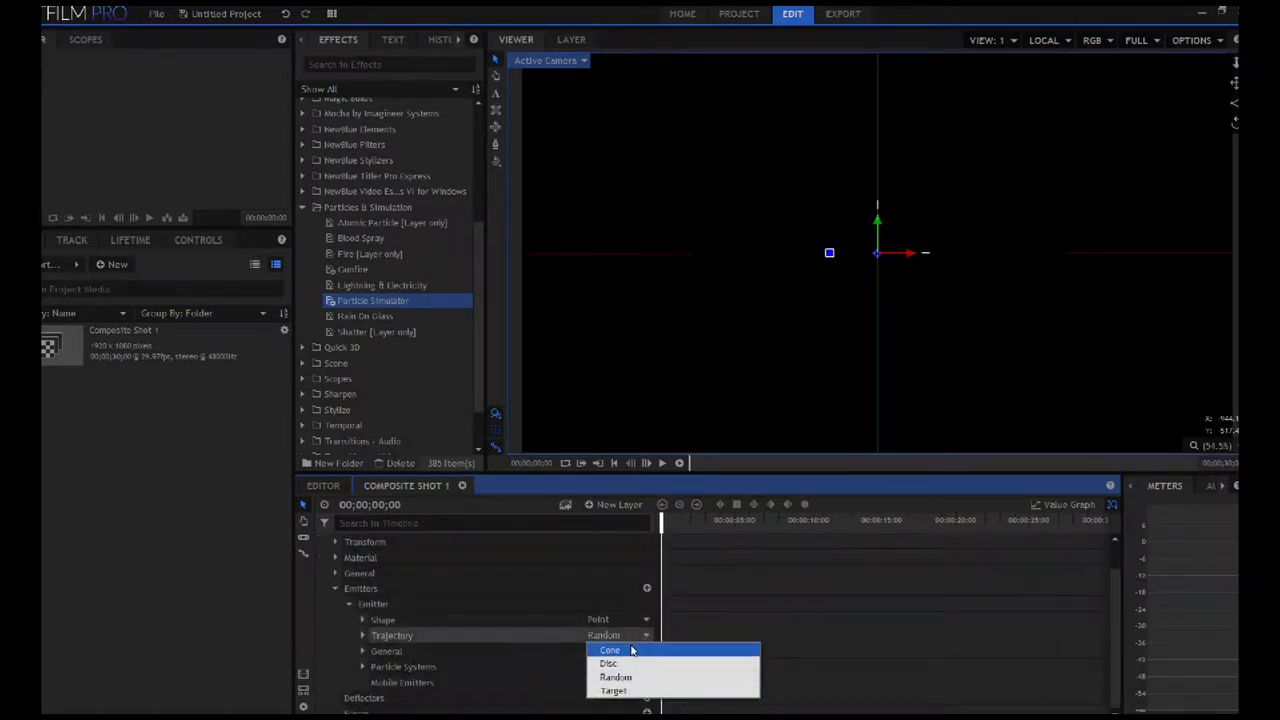
{"action": "left_click", "coordinate": [608, 650]}
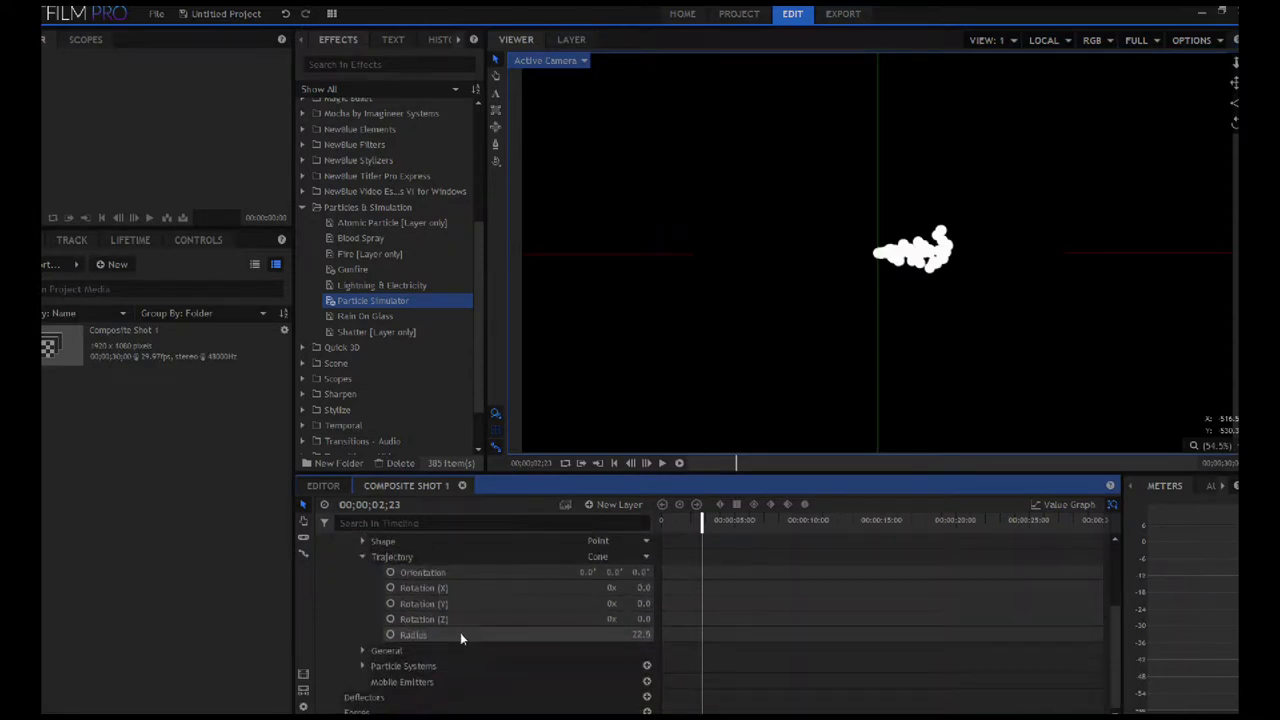
{"action": "double_click", "coordinate": [640, 634]}
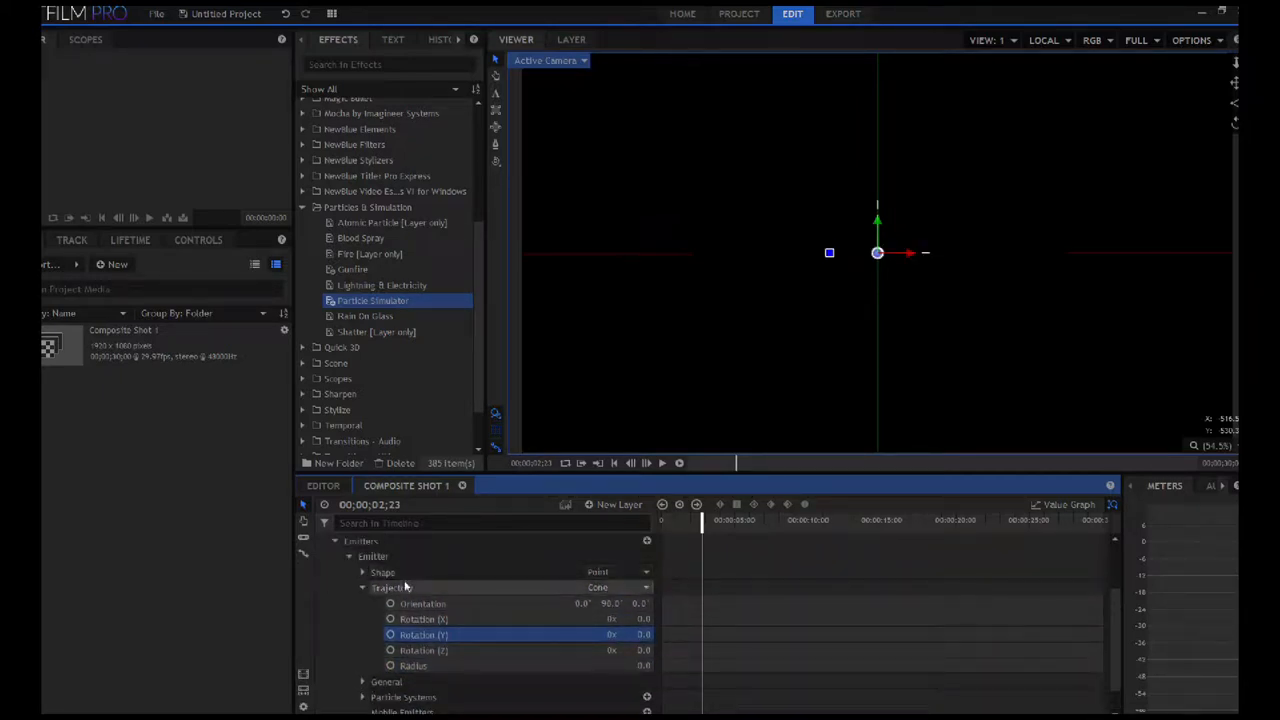
- Make the emitter shape a Circle and push its Position Z further from the camera
{"action": "left_click", "coordinate": [616, 572]}
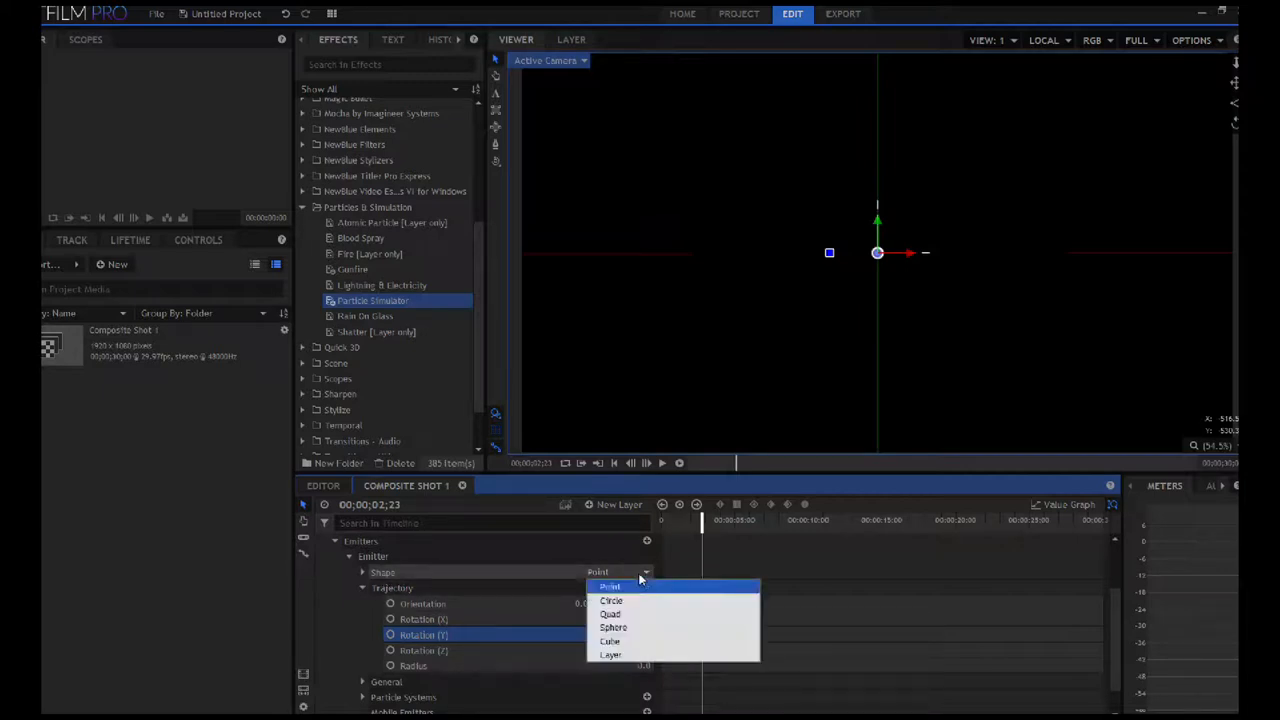
{"action": "left_click", "coordinate": [610, 600]}
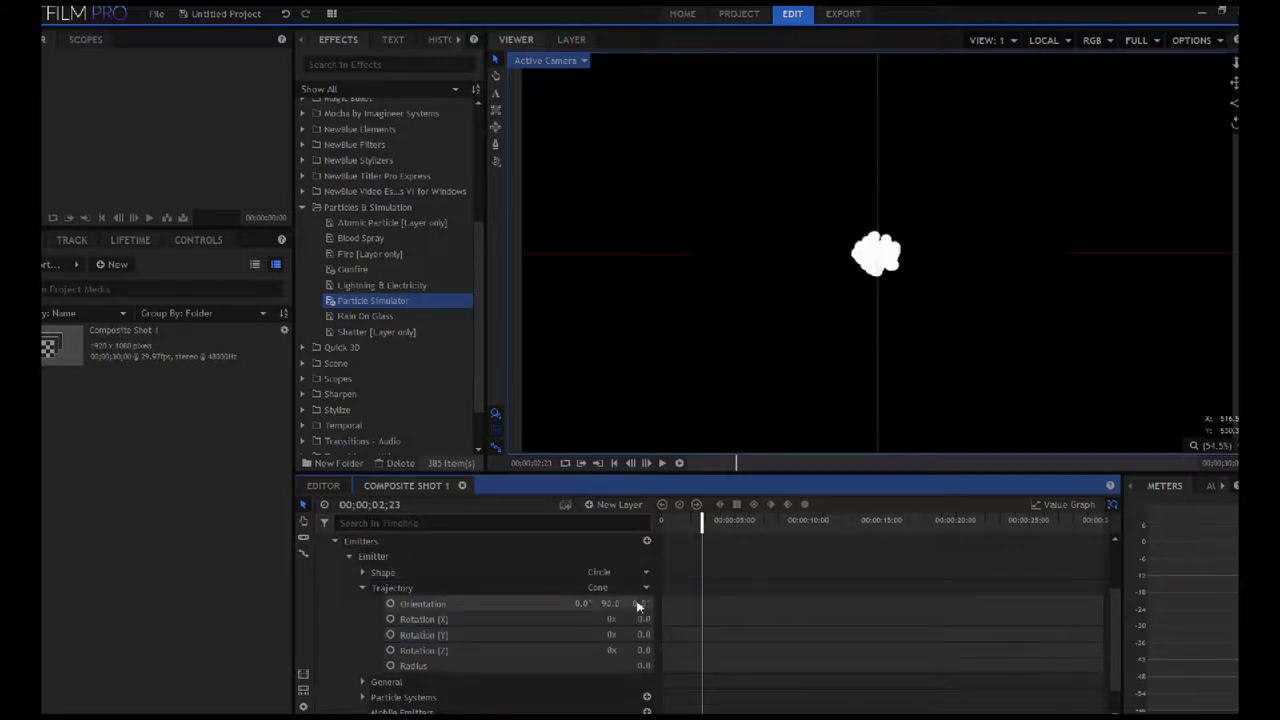
{"action": "left_click", "coordinate": [362, 572]}
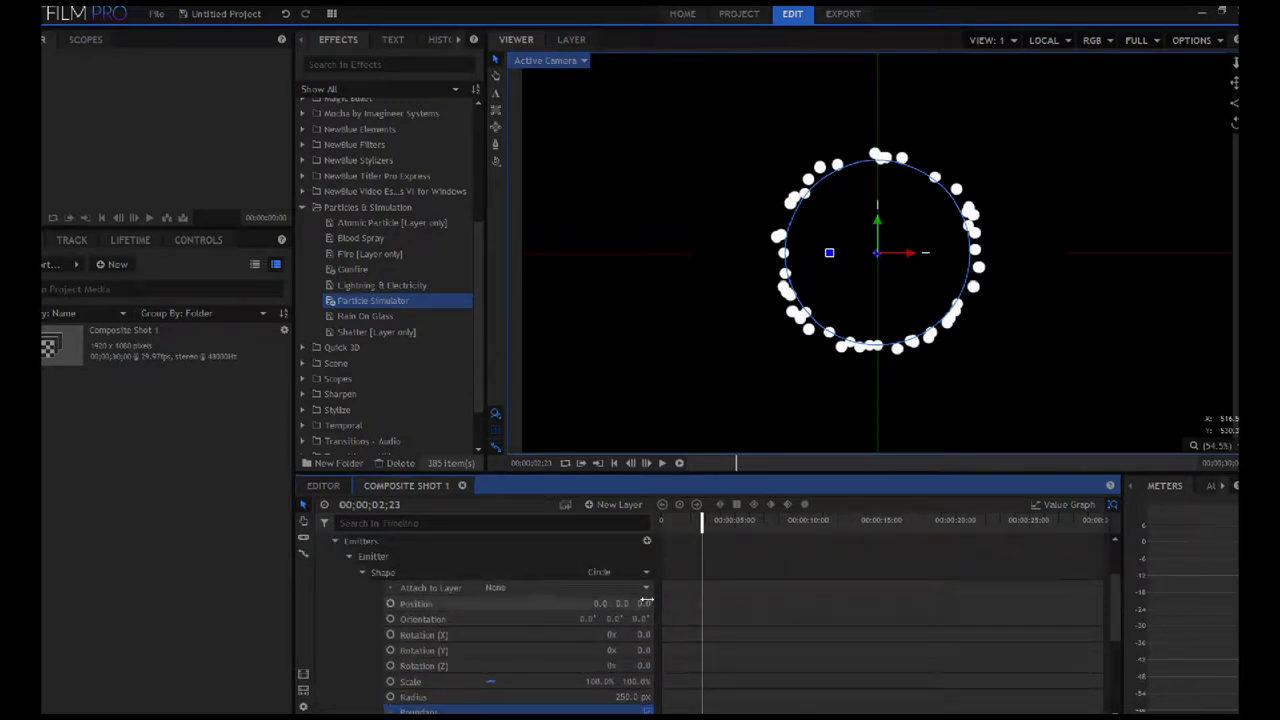
{"action": "left_click", "coordinate": [644, 604]}
{"action": "type", "text": "3000"}
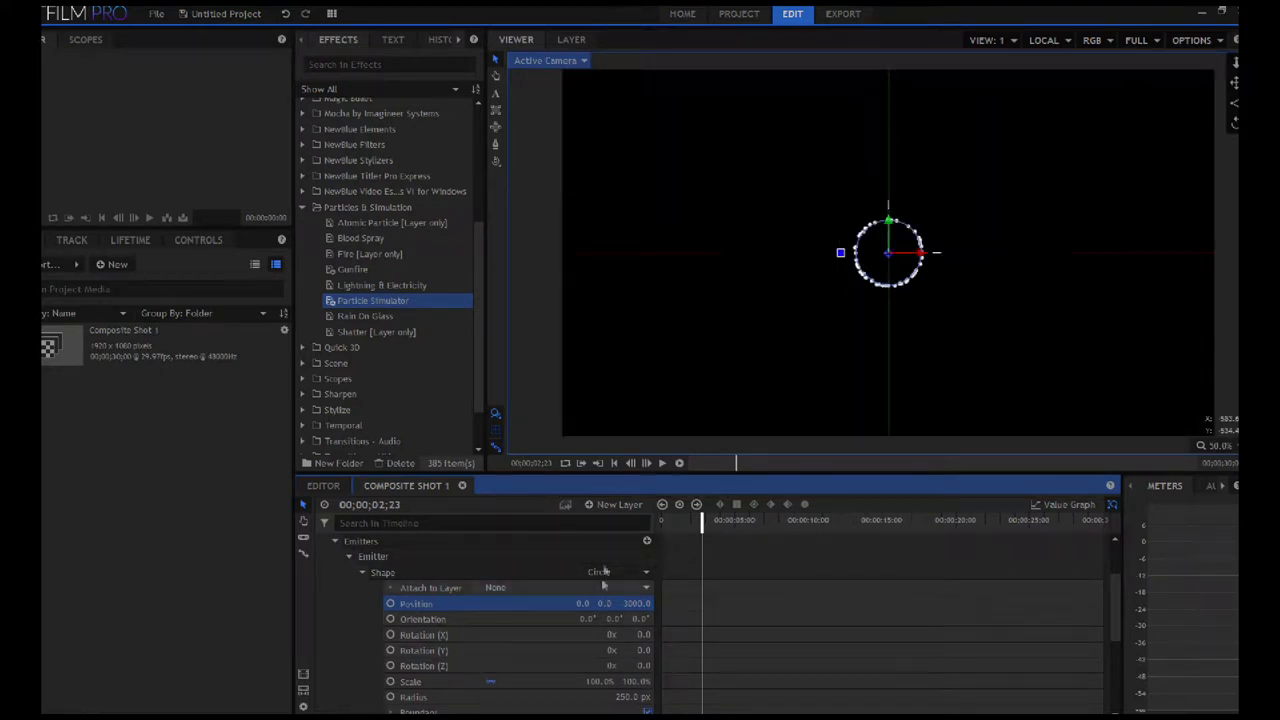
{"action": "scroll", "scroll_direction": "down", "scroll_amount": 3}
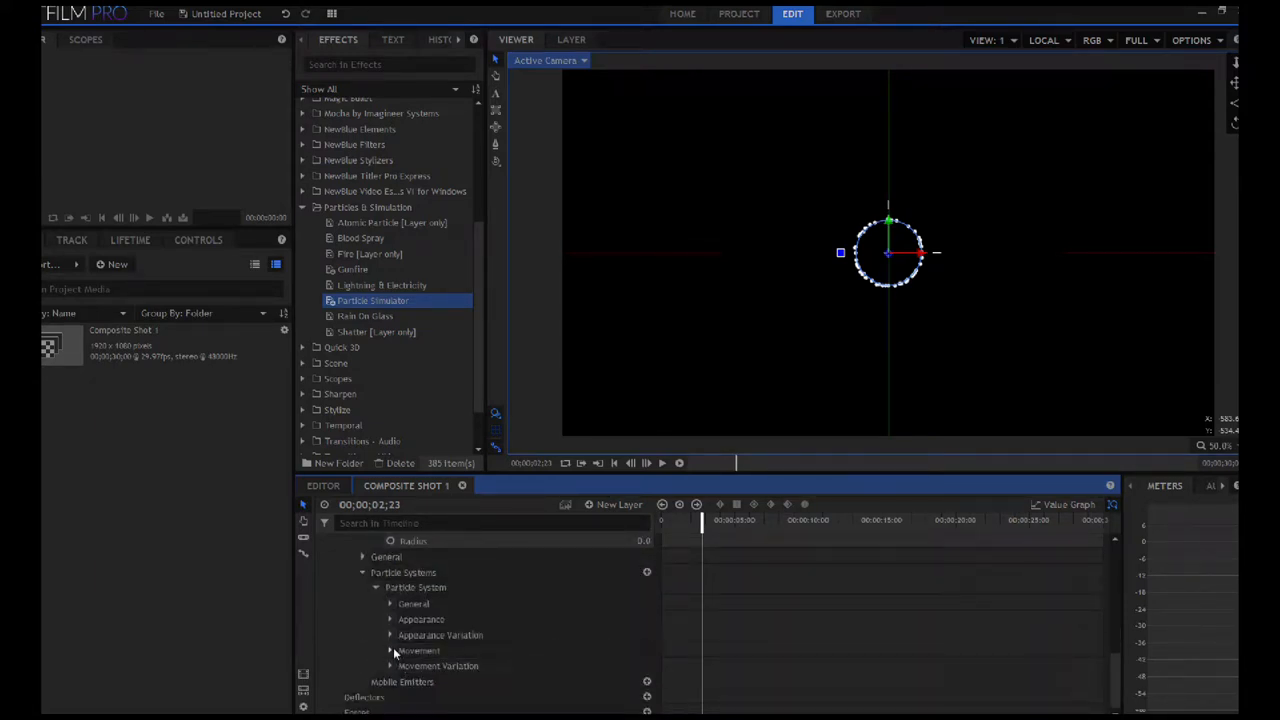
- Edit the particle system's Movement Life value for a denser ring of particles
{"action": "left_click", "coordinate": [390, 652]}
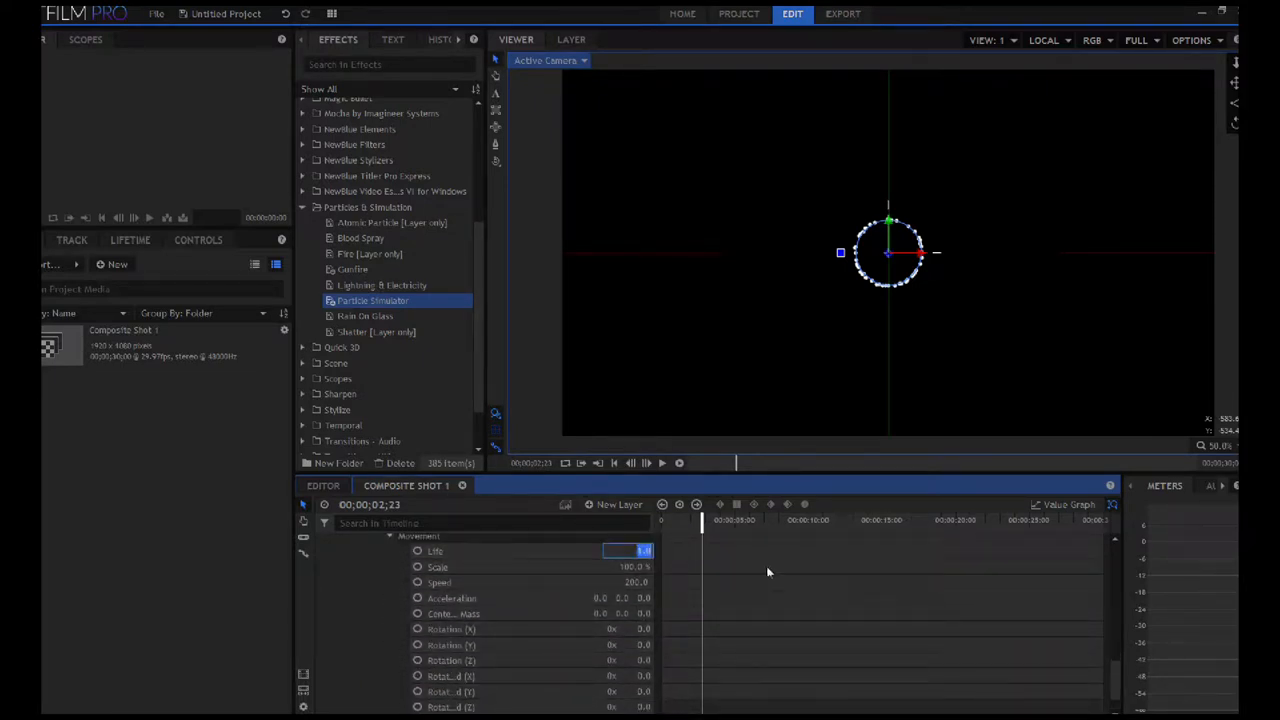
{"action": "mouse_move", "coordinate": [768, 600]}
{"action": "type", "text": "3"}
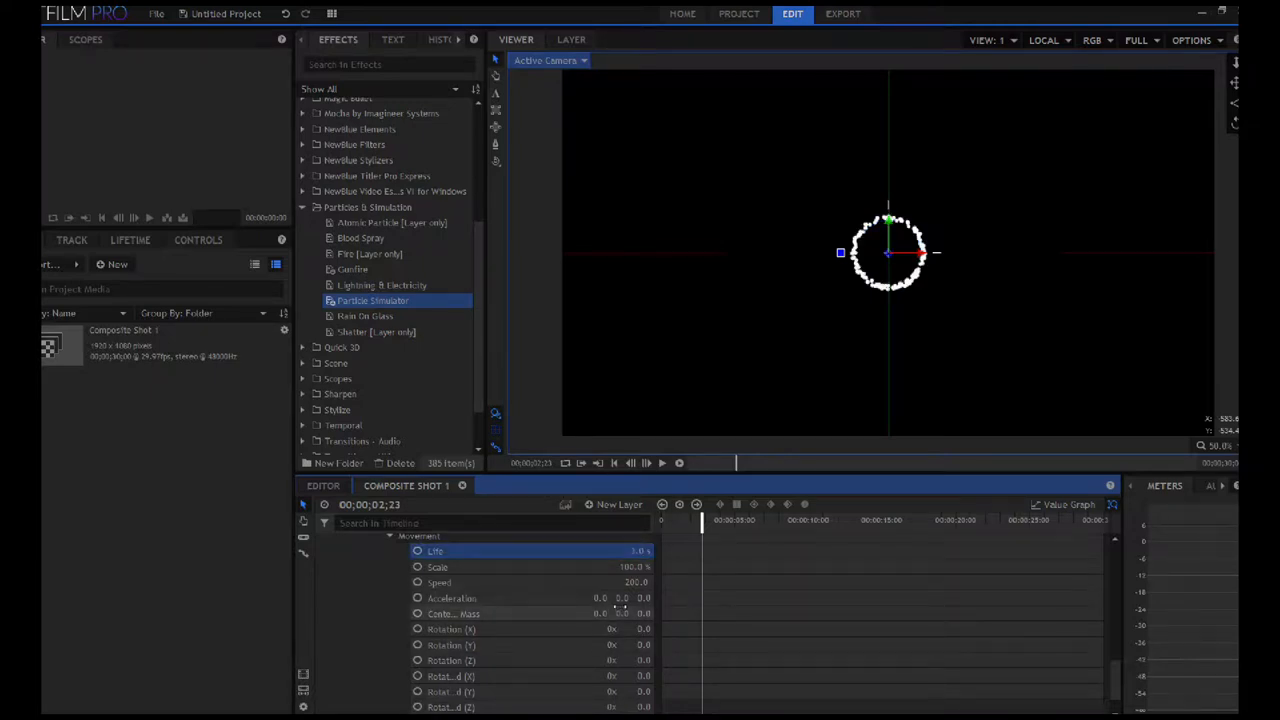
{"action": "scroll", "scroll_direction": "down", "scroll_amount": 3}
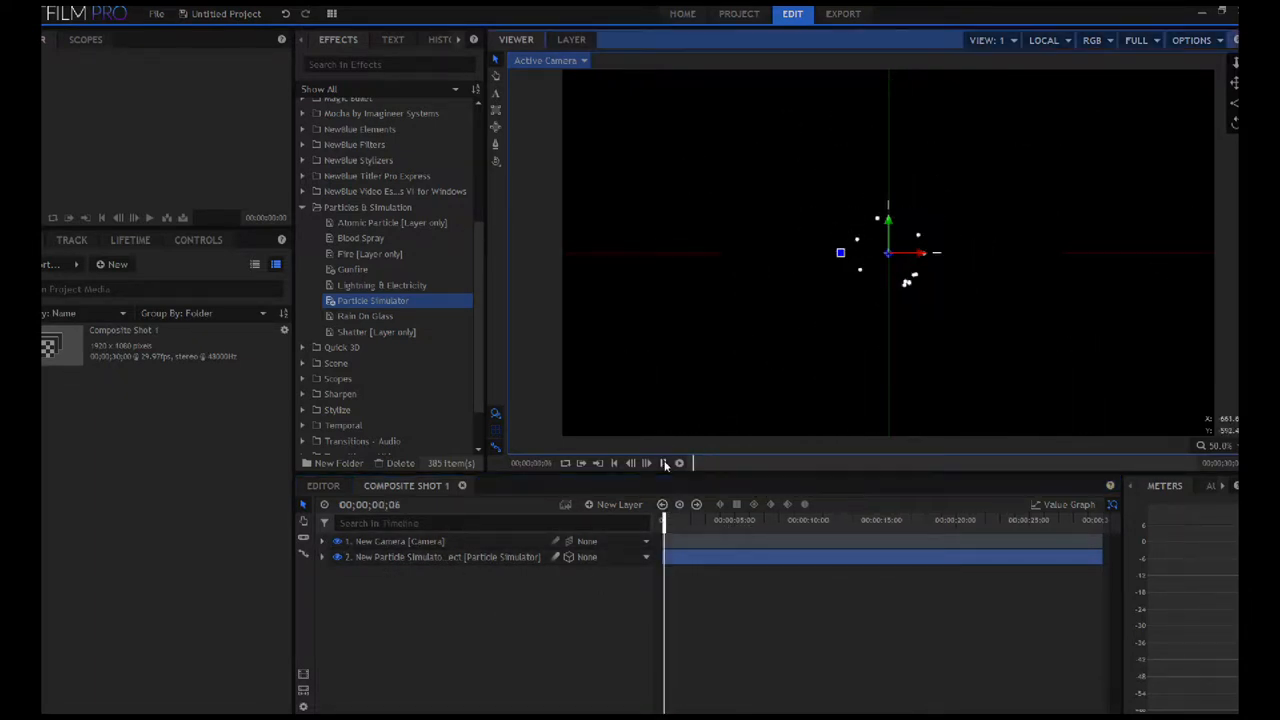
- Play the composite to preview the particles streaming toward the camera
{"action": "left_click", "coordinate": [648, 462]}
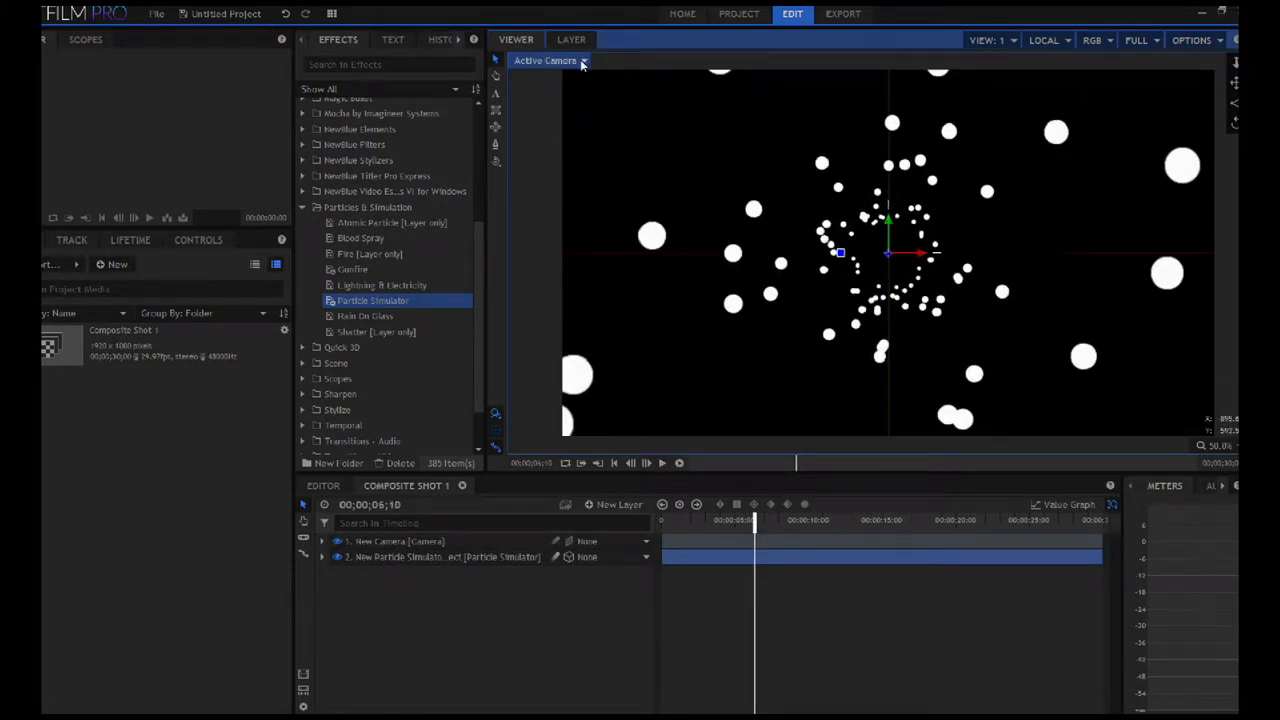
{"action": "left_click", "coordinate": [544, 60]}
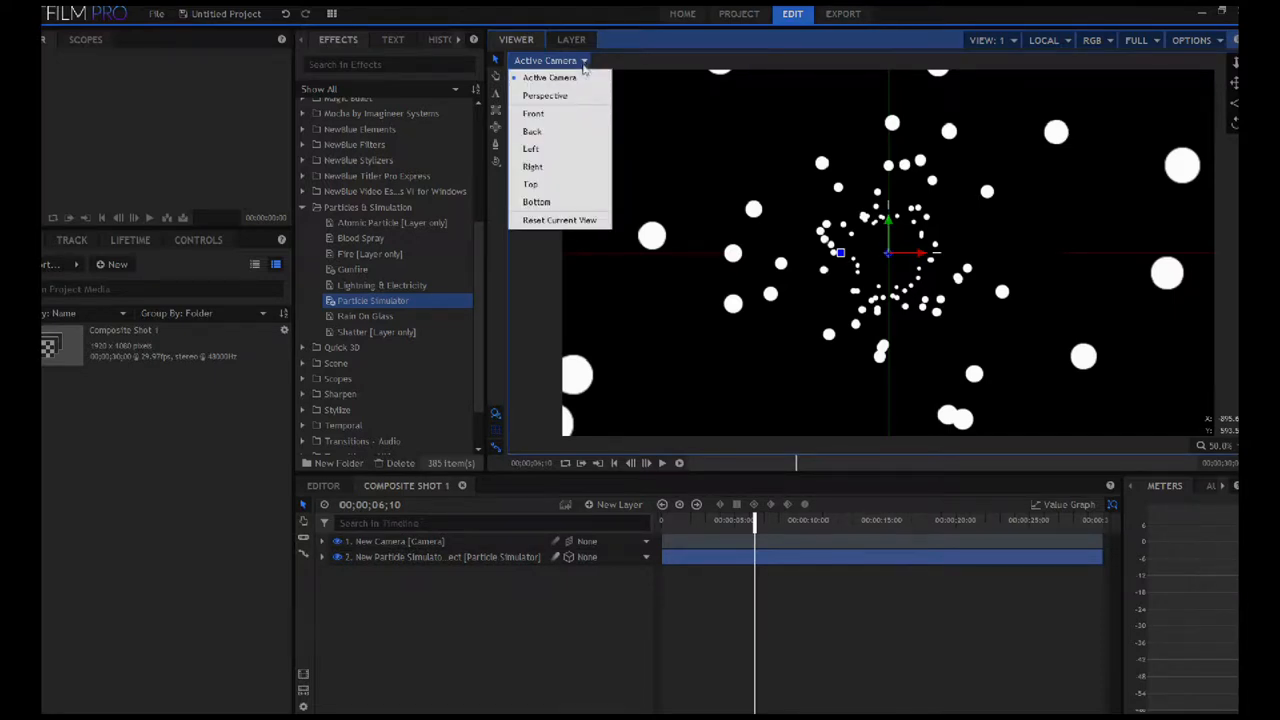
{"action": "mouse_move", "coordinate": [560, 148]}
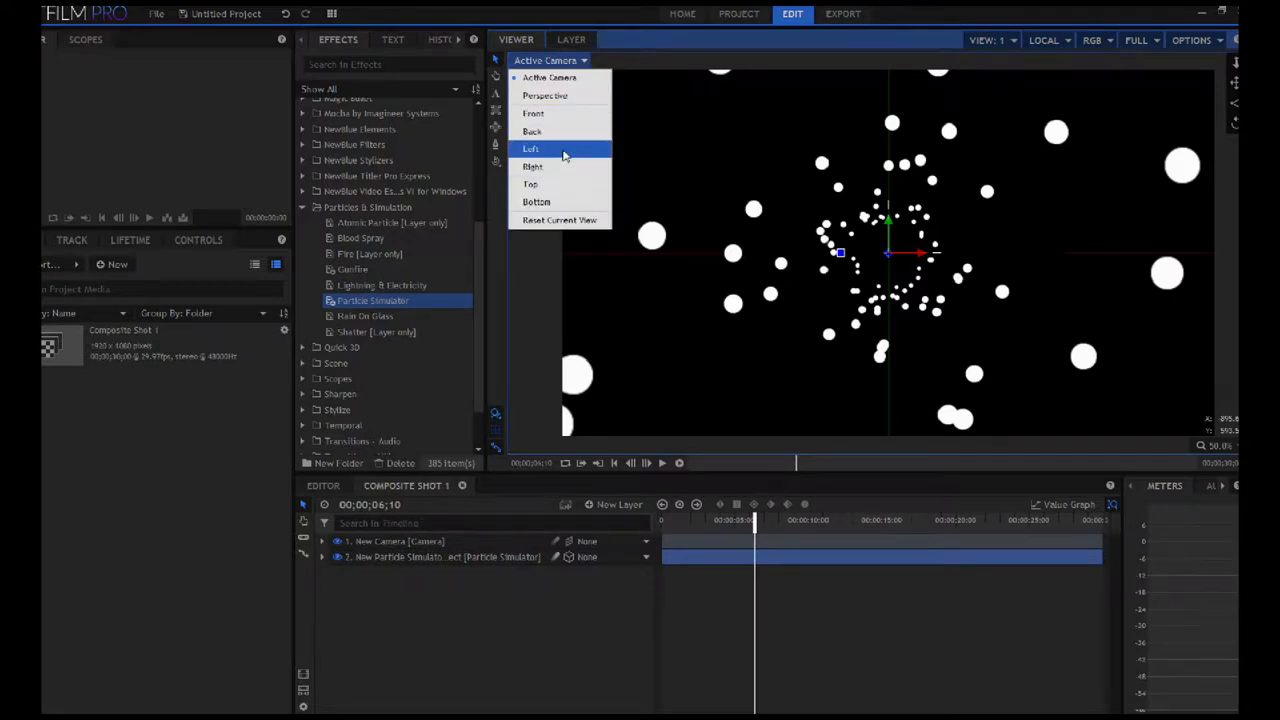
- View the particle stream from the left side and add a new Point layer to the composite
{"action": "left_click", "coordinate": [530, 148]}
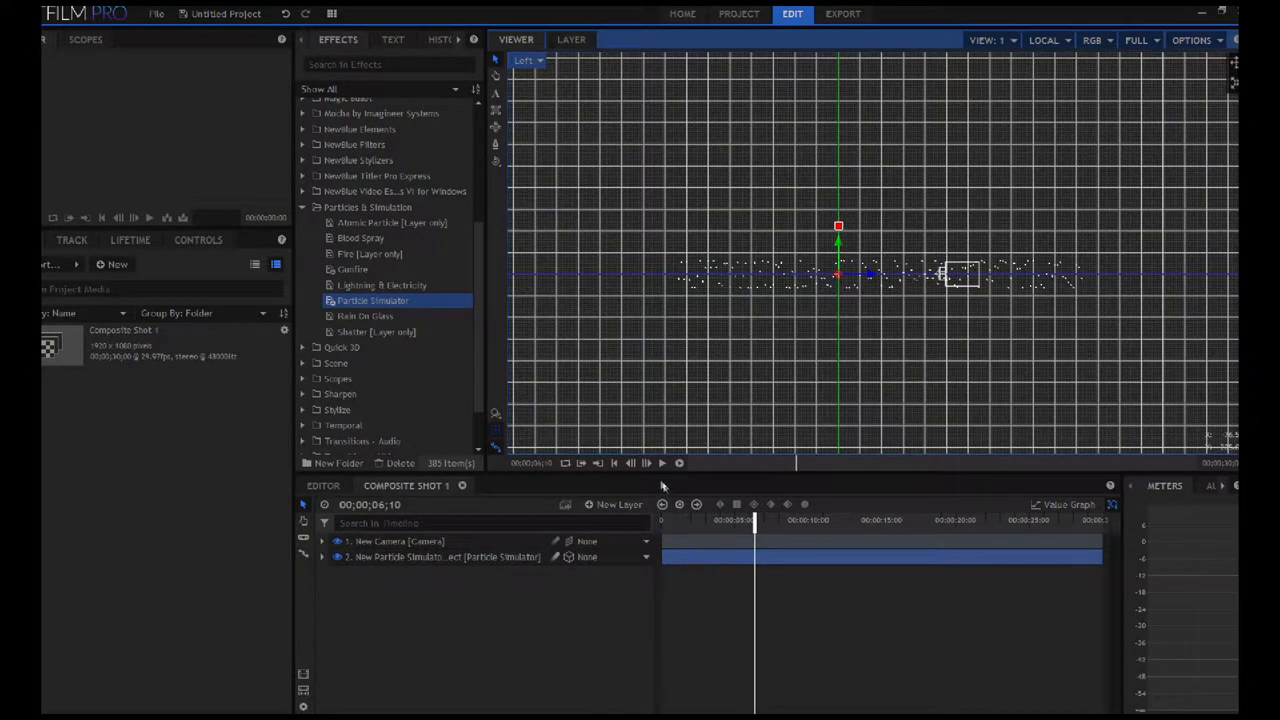
{"action": "left_click", "coordinate": [646, 462]}
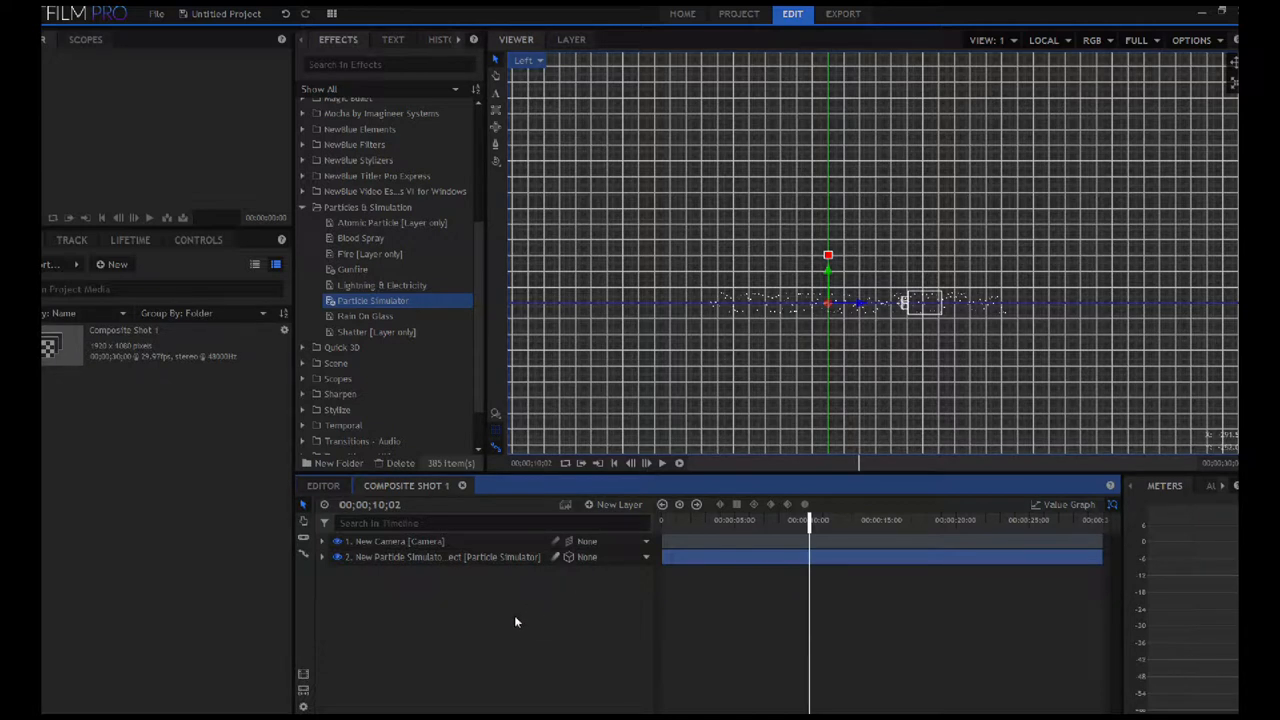
{"action": "mouse_move", "coordinate": [504, 636]}
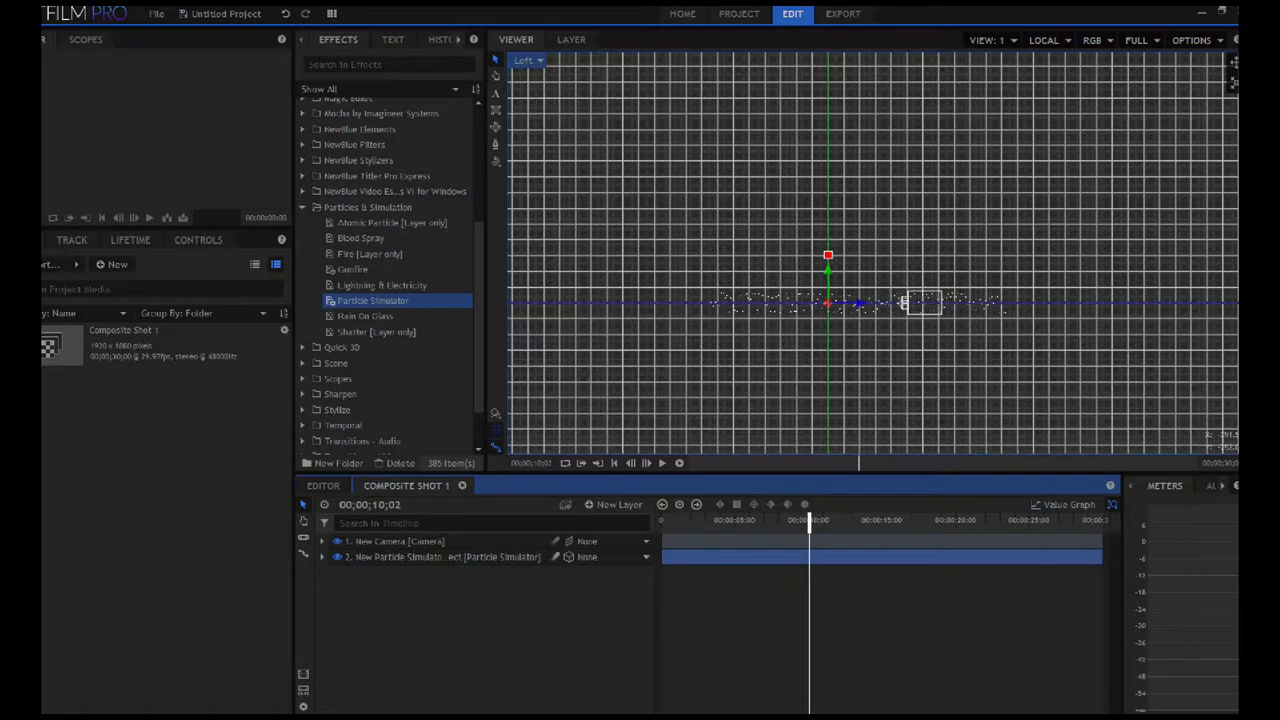
{"action": "left_click", "coordinate": [620, 504]}
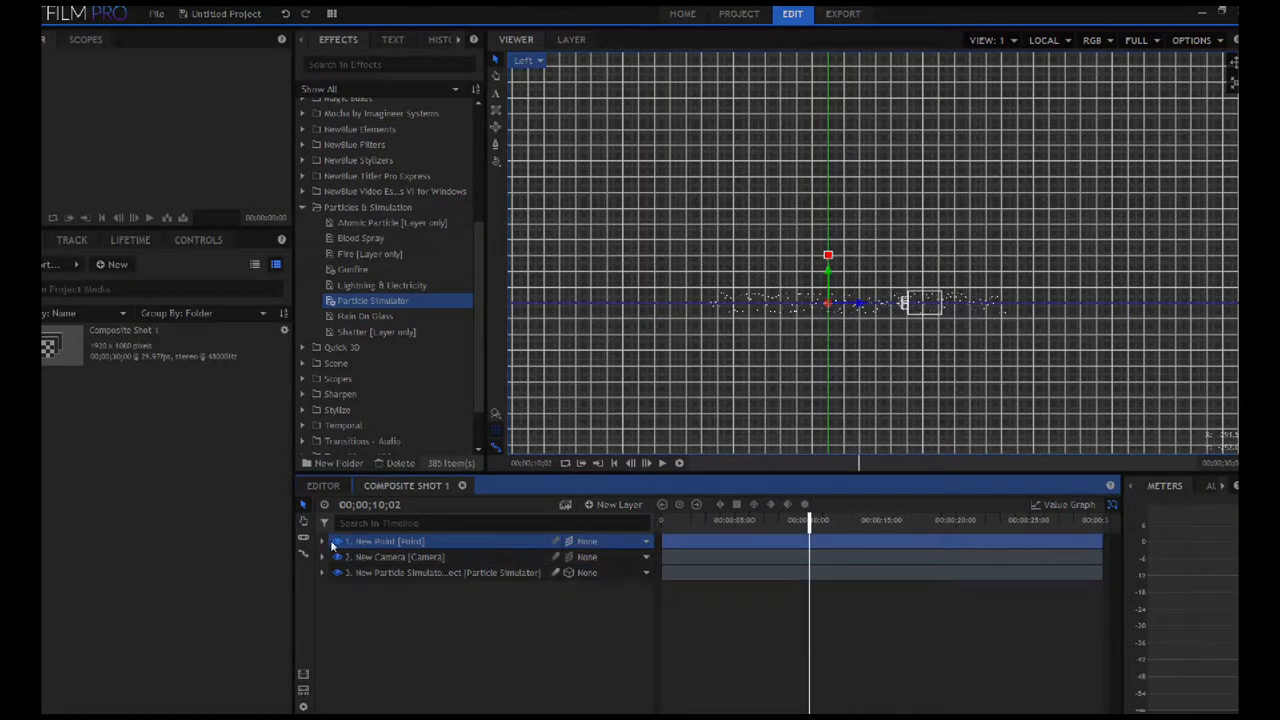
- Keyframe the point's Position over time so it traces a bent motion path across the grid
{"action": "left_click", "coordinate": [322, 540]}
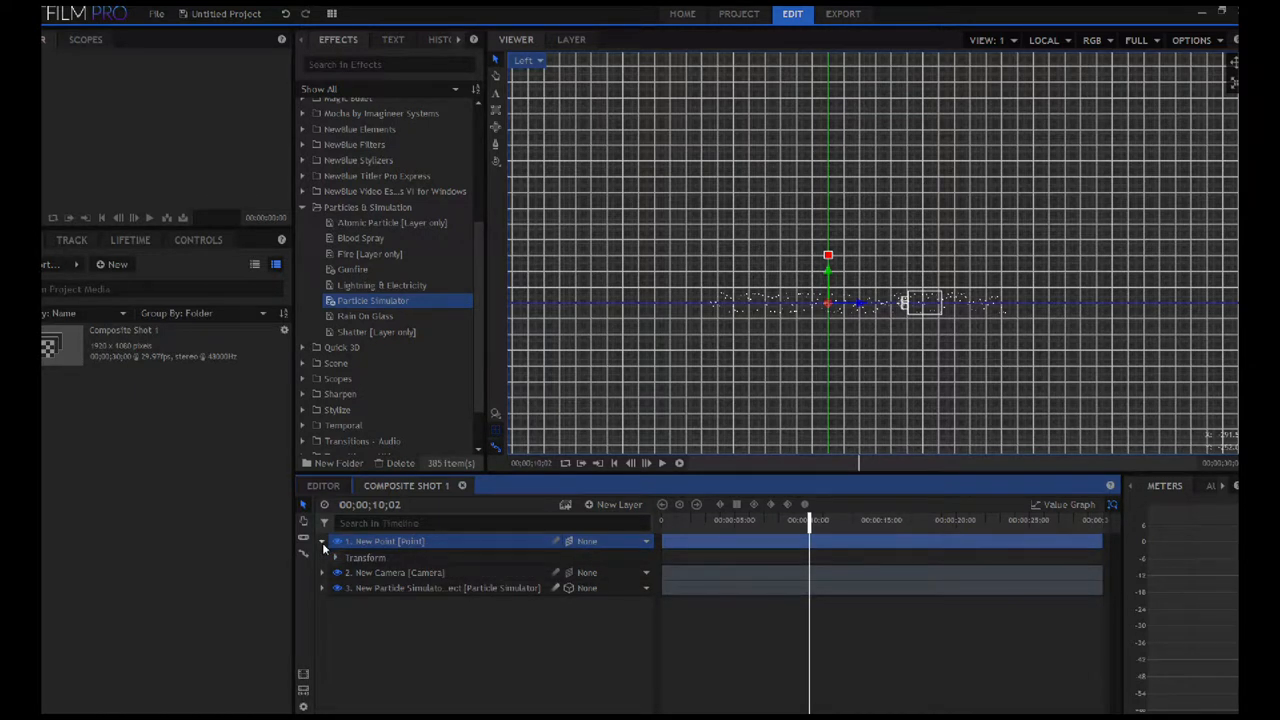
{"action": "left_click", "coordinate": [322, 556]}
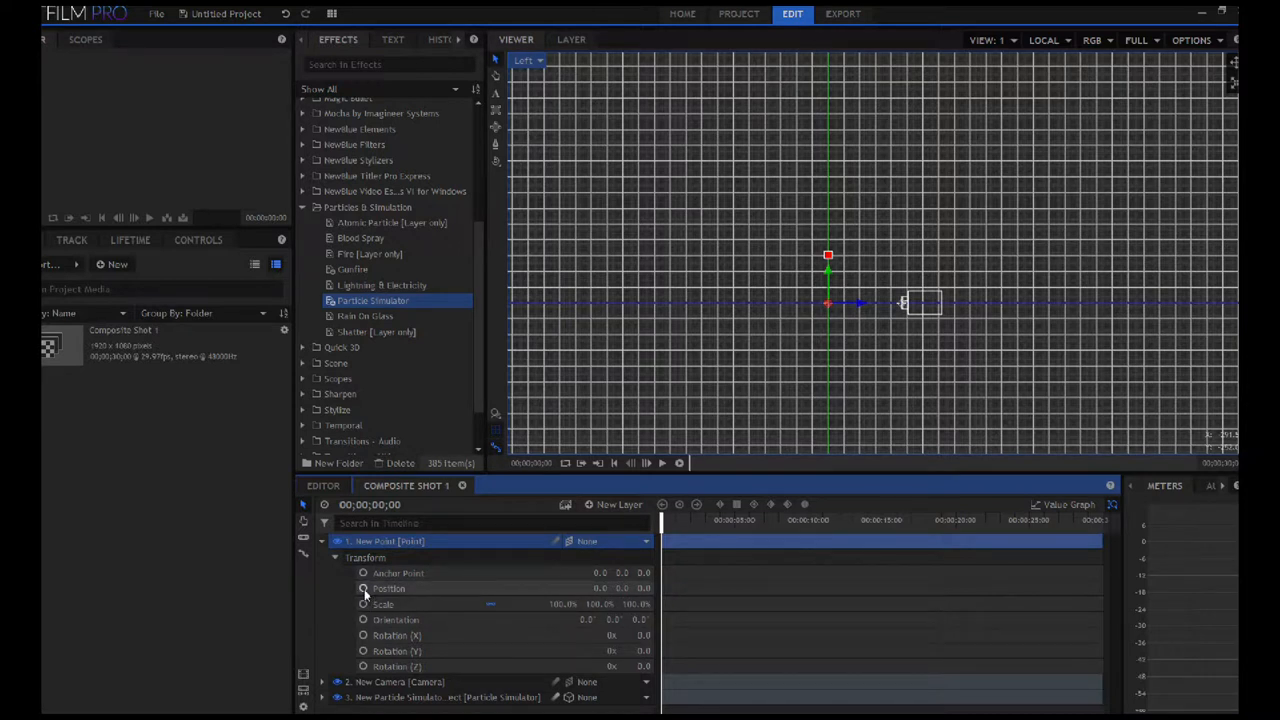
{"action": "left_click", "coordinate": [388, 588]}
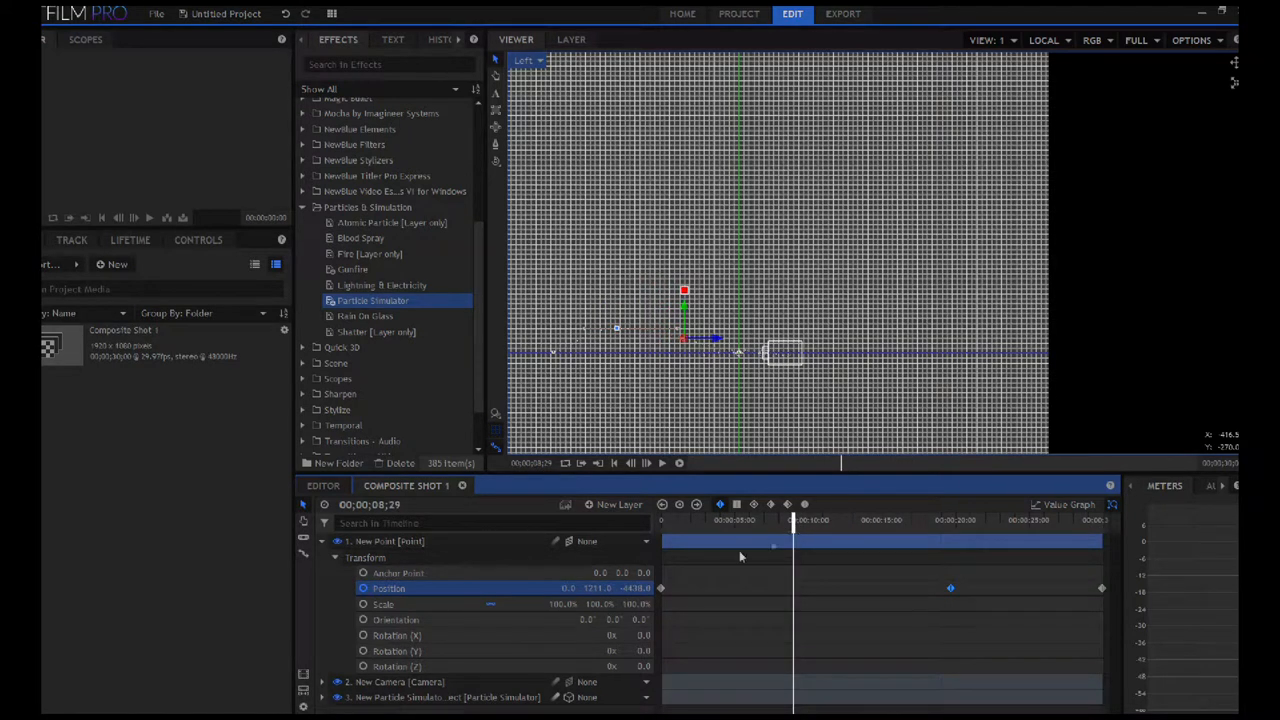
{"action": "double_click", "coordinate": [590, 588]}
{"action": "type", "text": "-2800"}
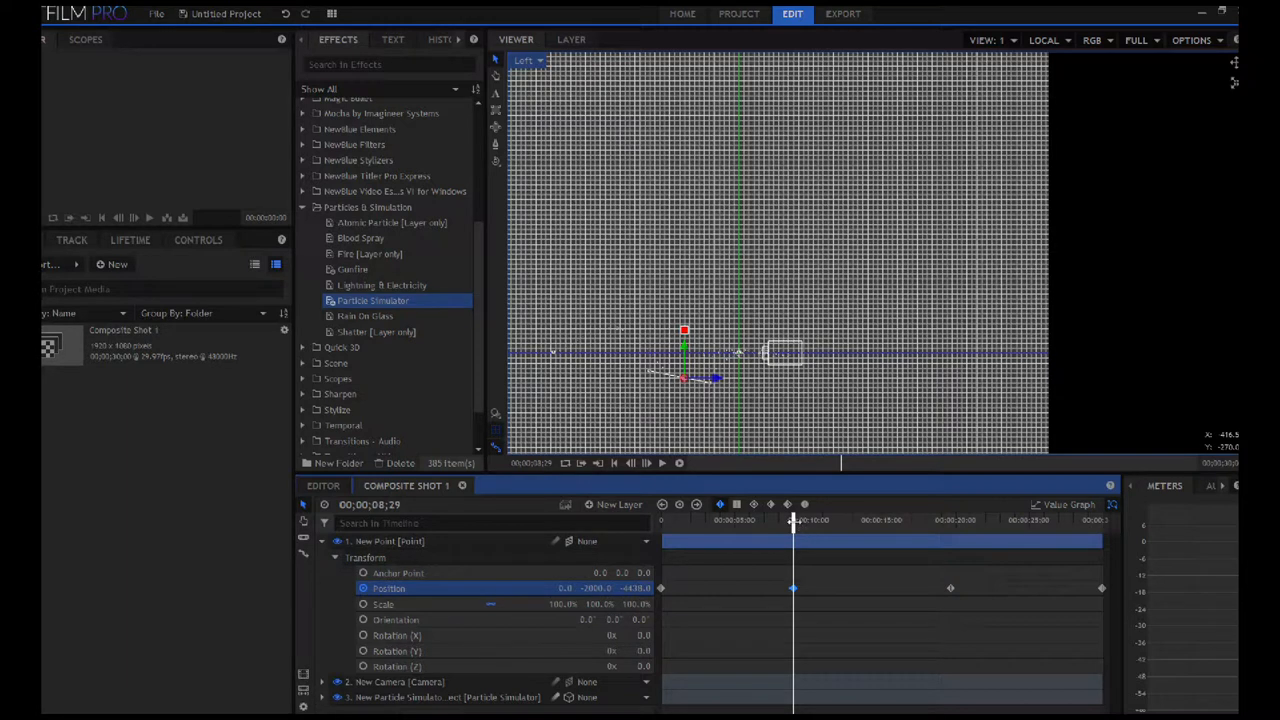
{"action": "left_click_drag", "start_coordinate": [792, 540], "coordinate": [744, 540]}
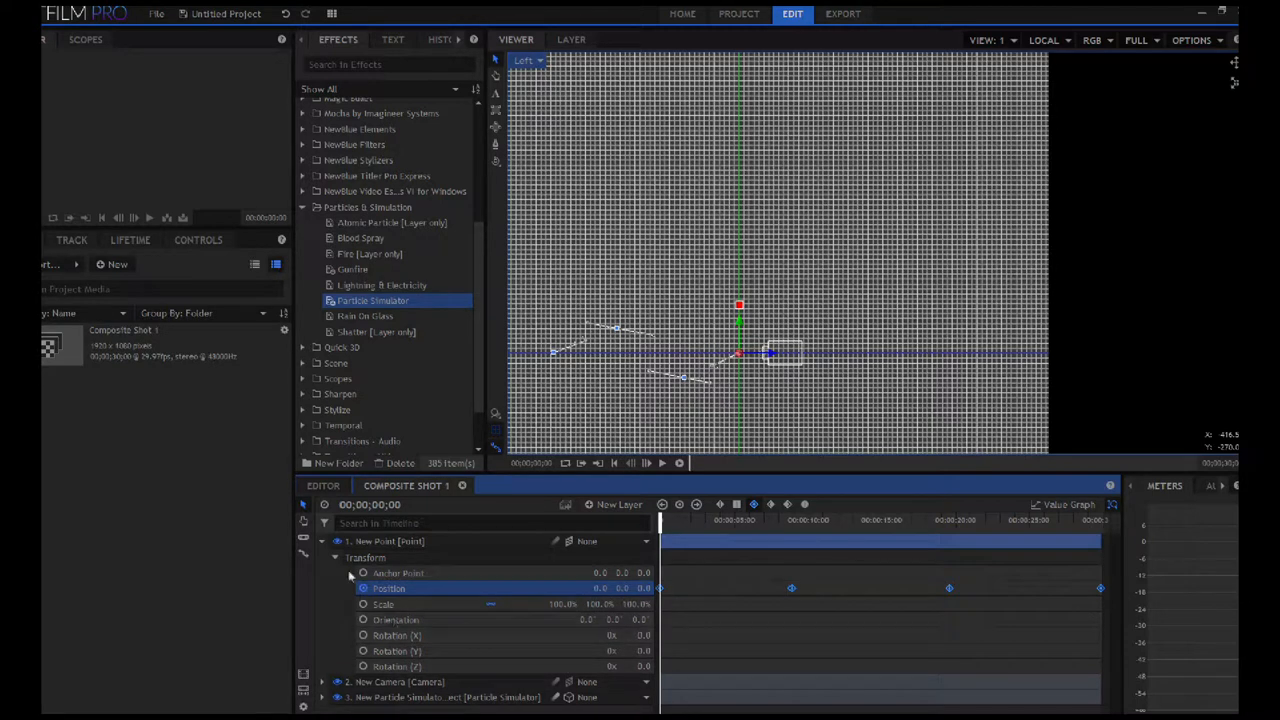
- Duplicate the animated point layer and rename the copies Camera and Tunnel Track
{"action": "left_click", "coordinate": [336, 556]}
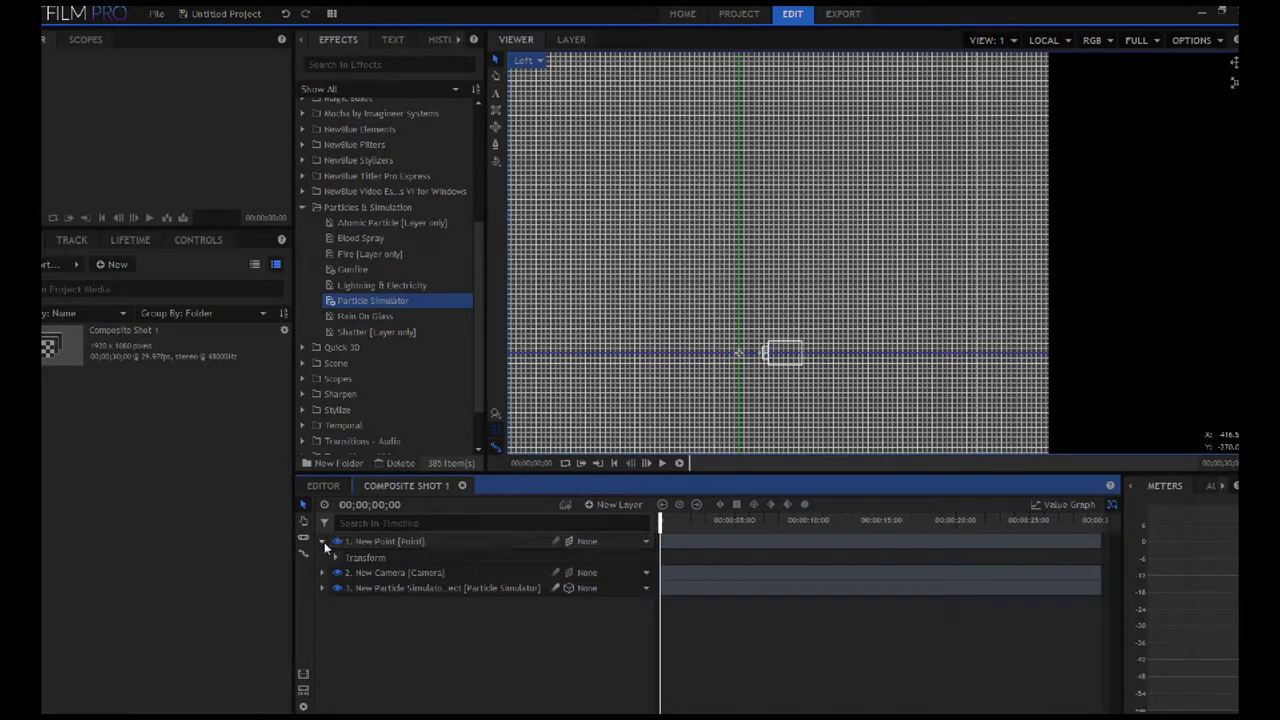
{"action": "right_click", "coordinate": [388, 540]}
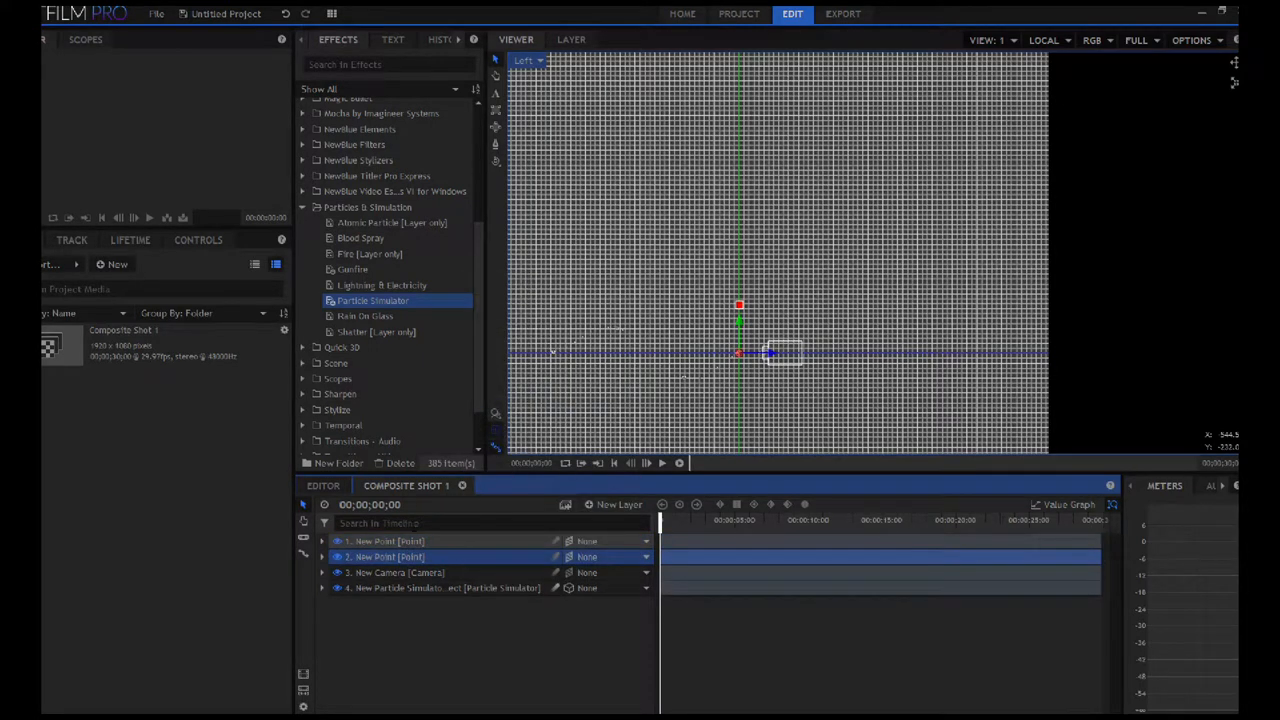
{"action": "right_click", "coordinate": [384, 540]}
{"action": "type", "text": "Camera"}
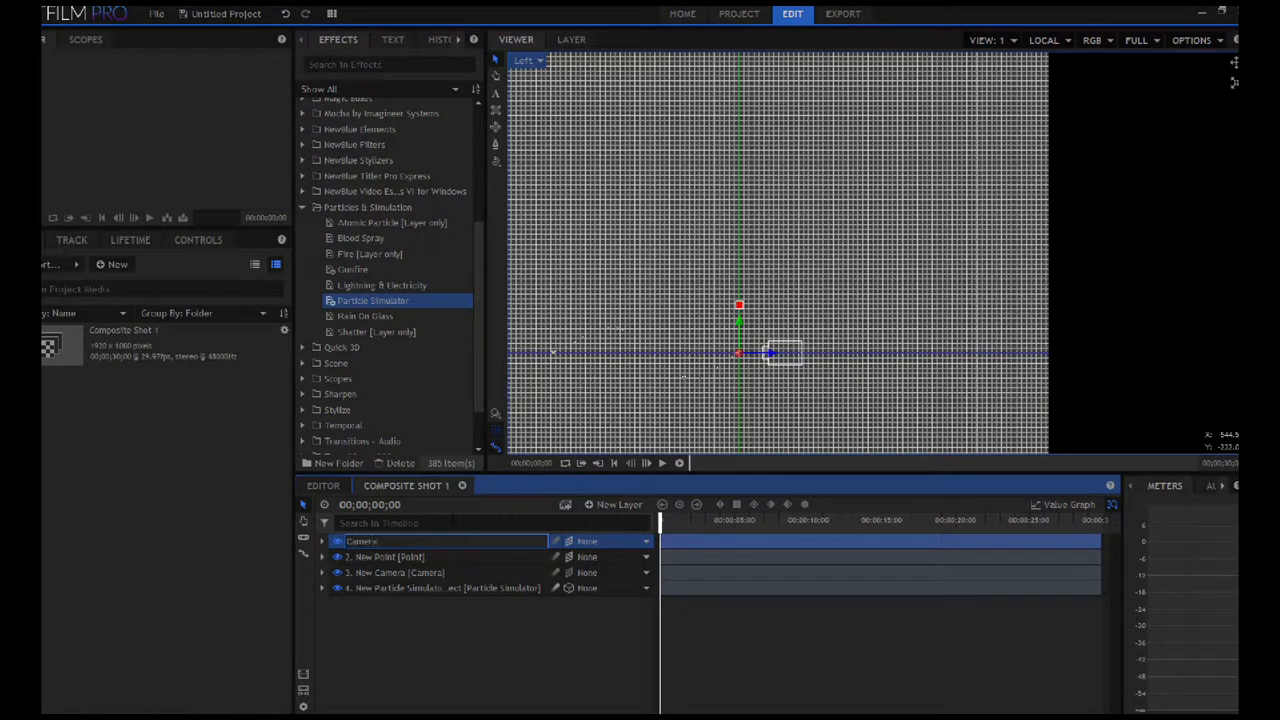
{"action": "right_click", "coordinate": [380, 556]}
{"action": "type", "text": "Tunnel Track"}
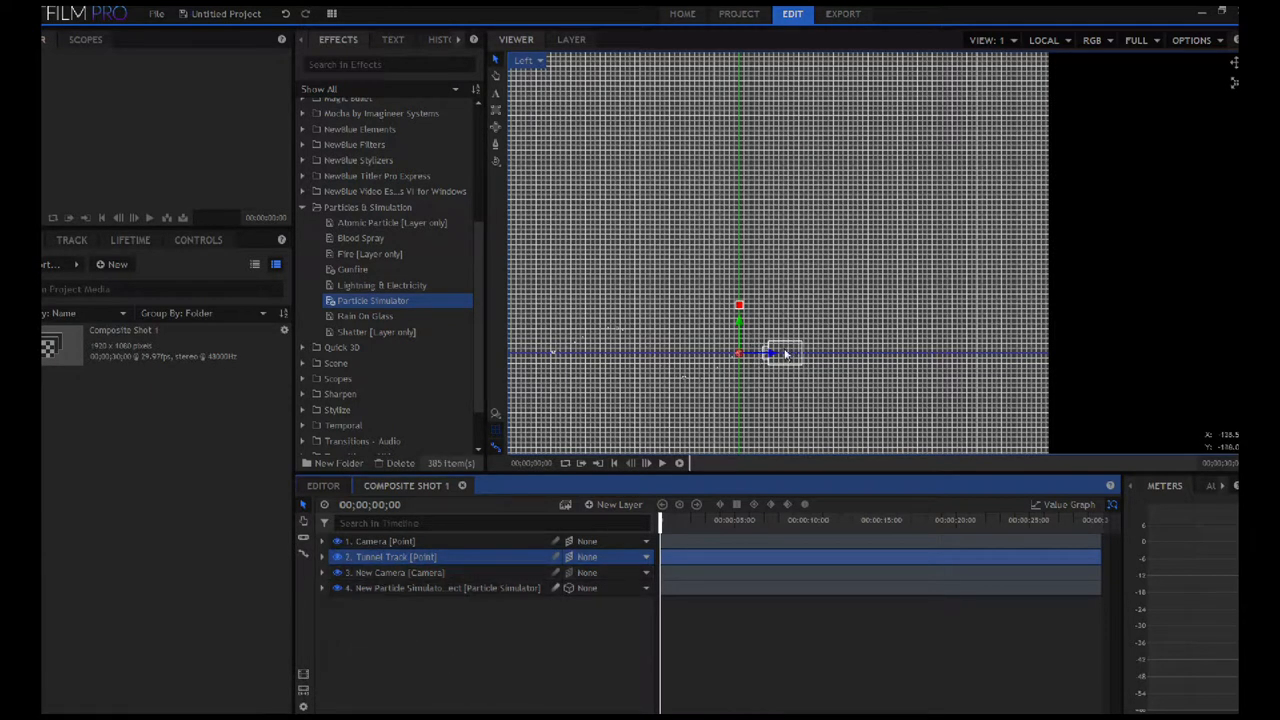
- Parent the New Camera layer to the '1. Camera' point so it follows the animated path
{"action": "left_click", "coordinate": [398, 572]}
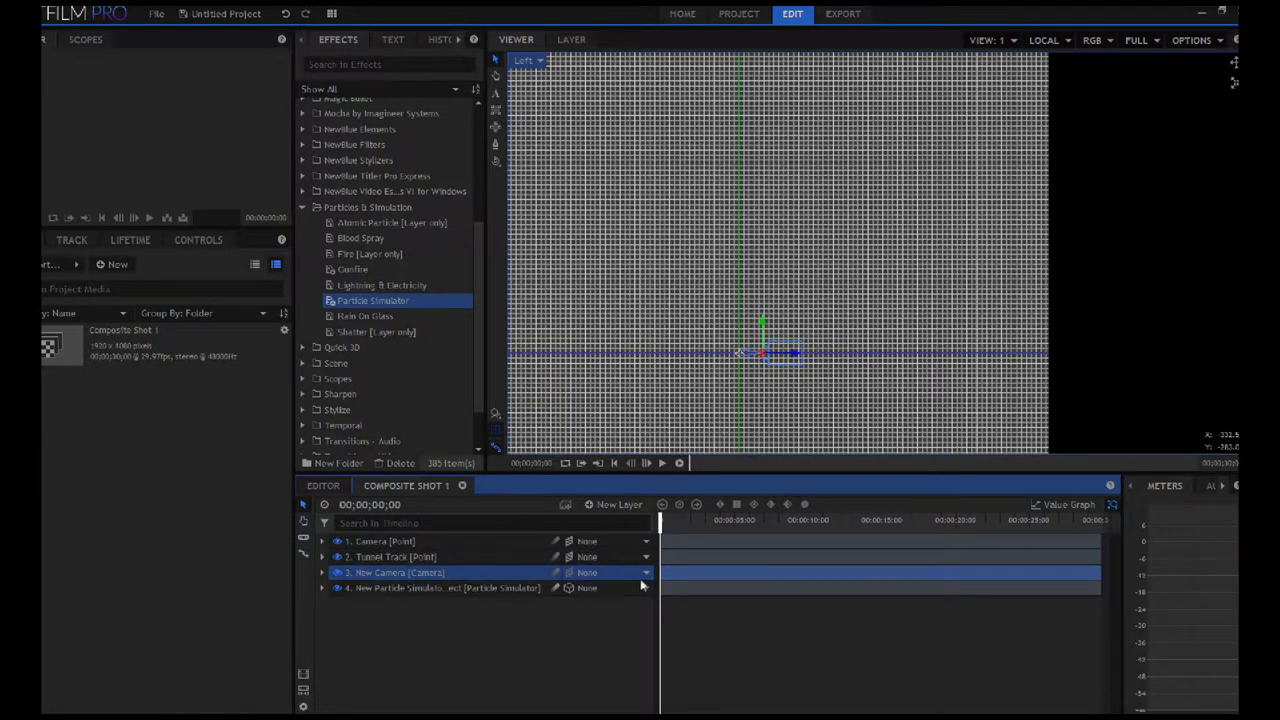
{"action": "left_click", "coordinate": [644, 572]}
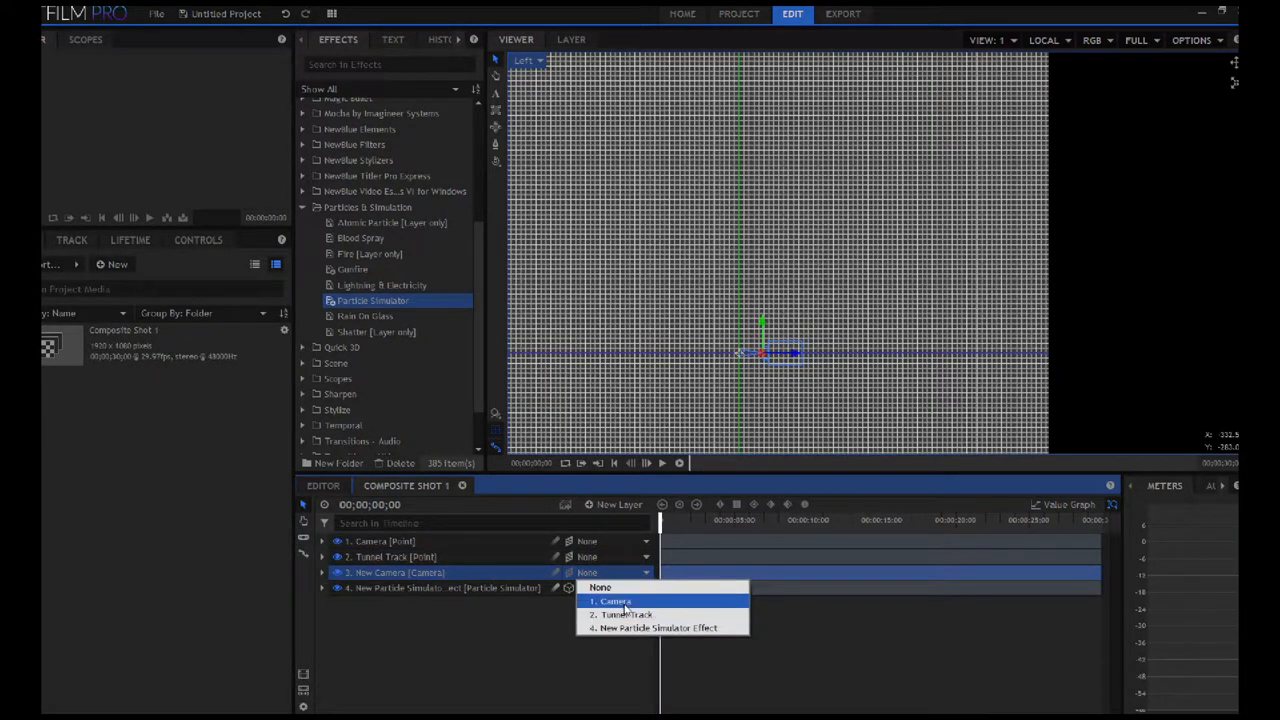
{"action": "left_click", "coordinate": [614, 600]}
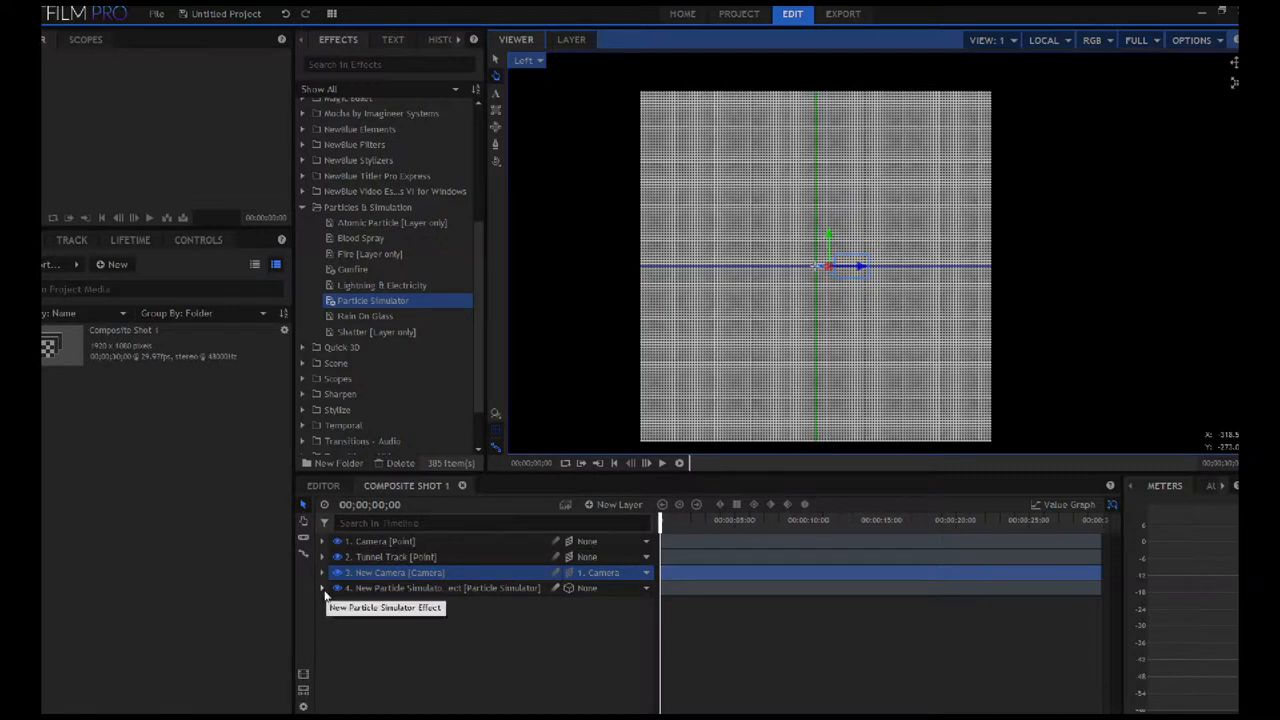
- Set the emitter's Attach to Layer to the Tunnel Track point and scrub forward to preview
{"action": "left_click", "coordinate": [322, 588]}
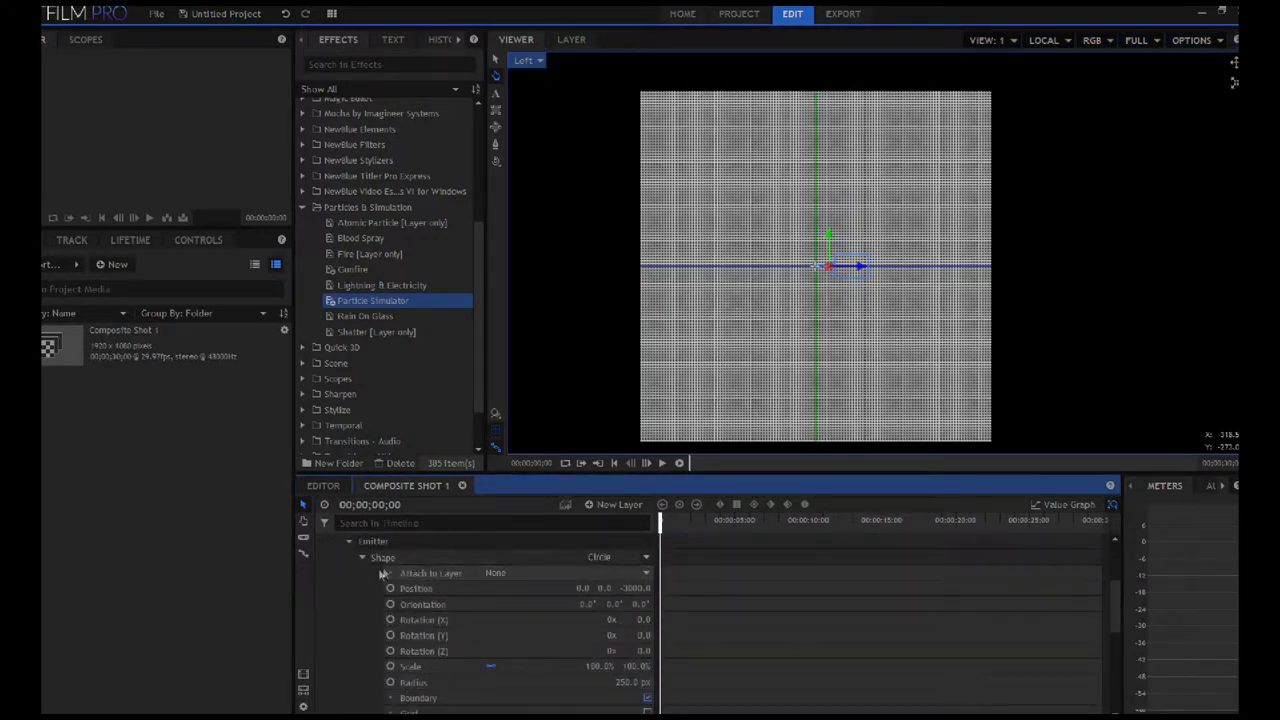
{"action": "left_click", "coordinate": [644, 572]}
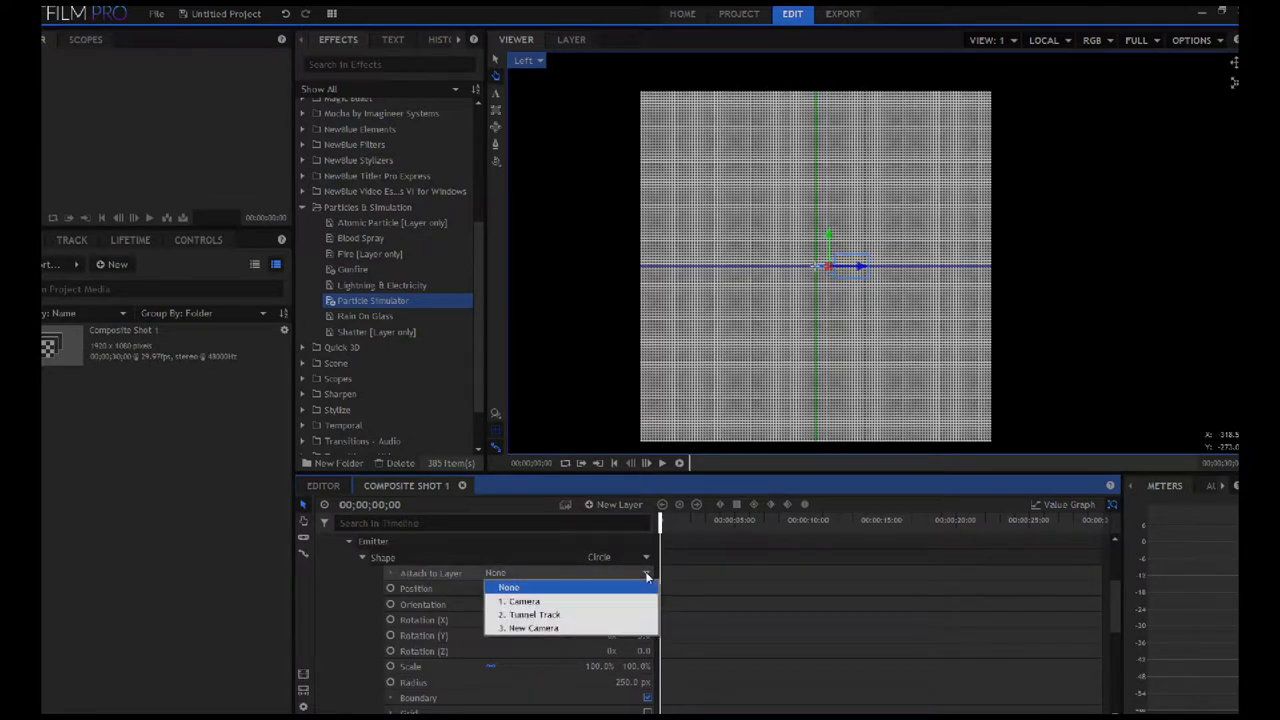
{"action": "left_click", "coordinate": [534, 614]}
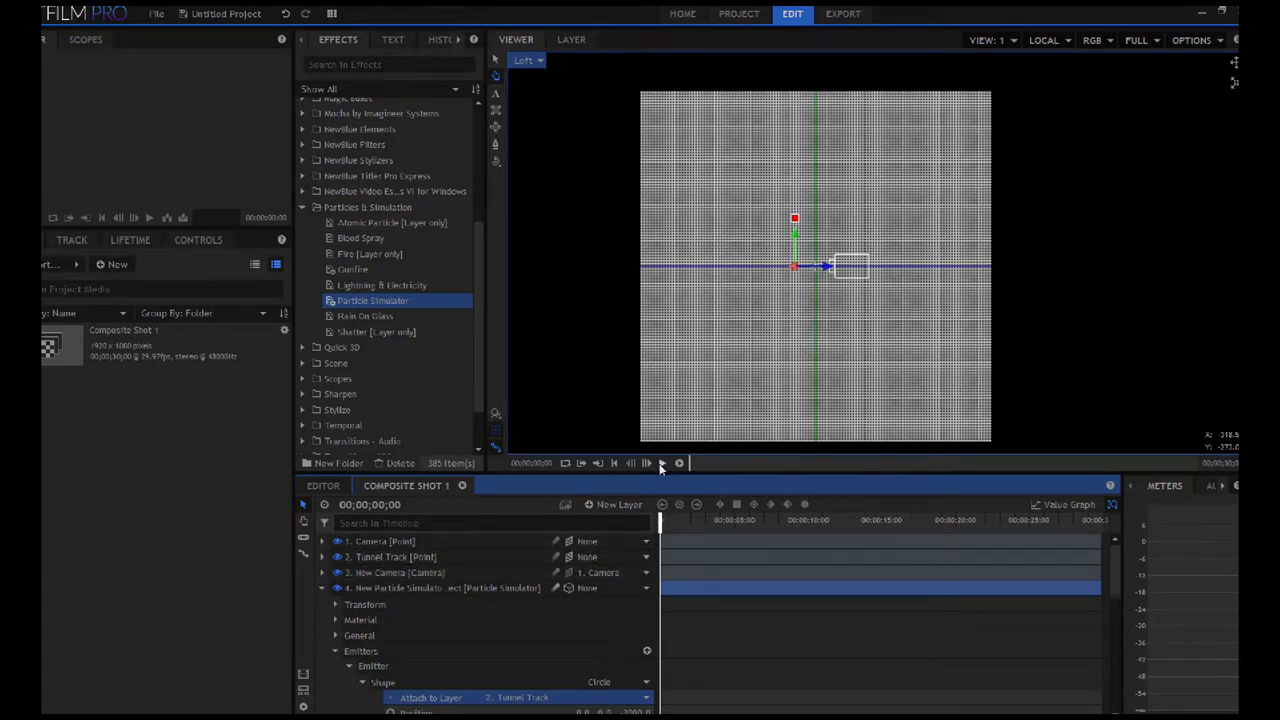
{"action": "left_click", "coordinate": [648, 464]}
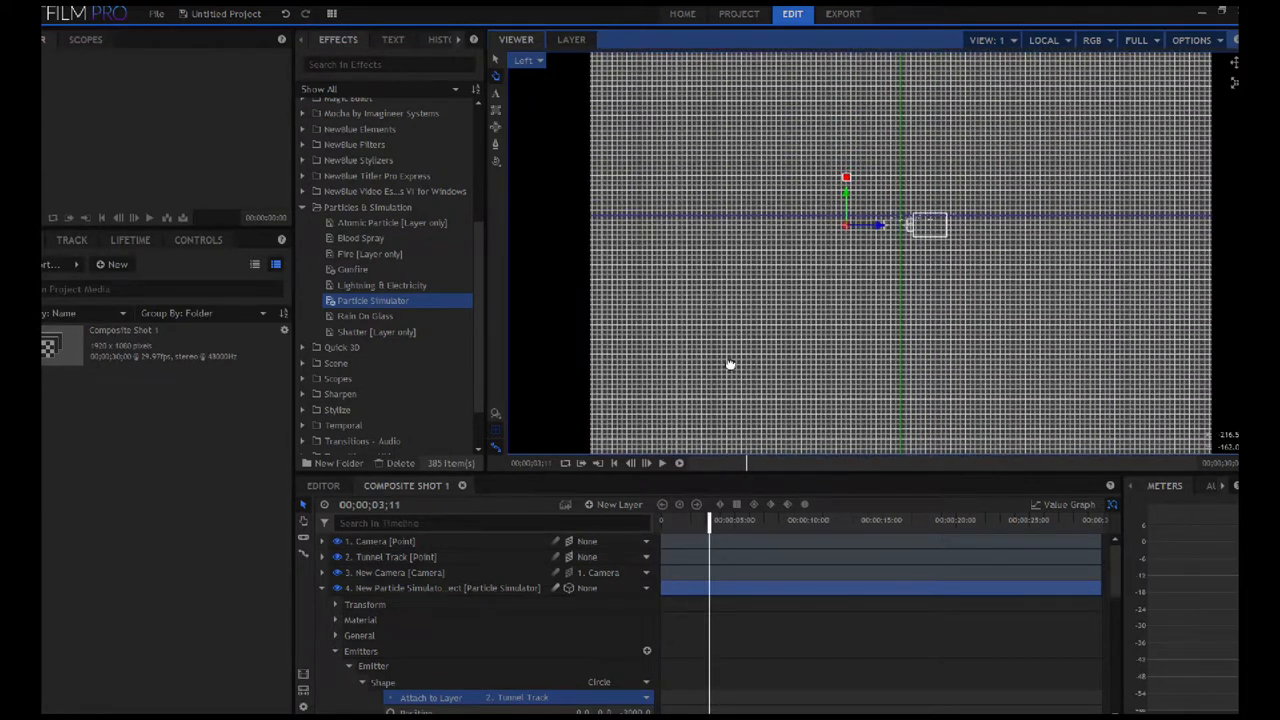
{"action": "mouse_move", "coordinate": [744, 380]}
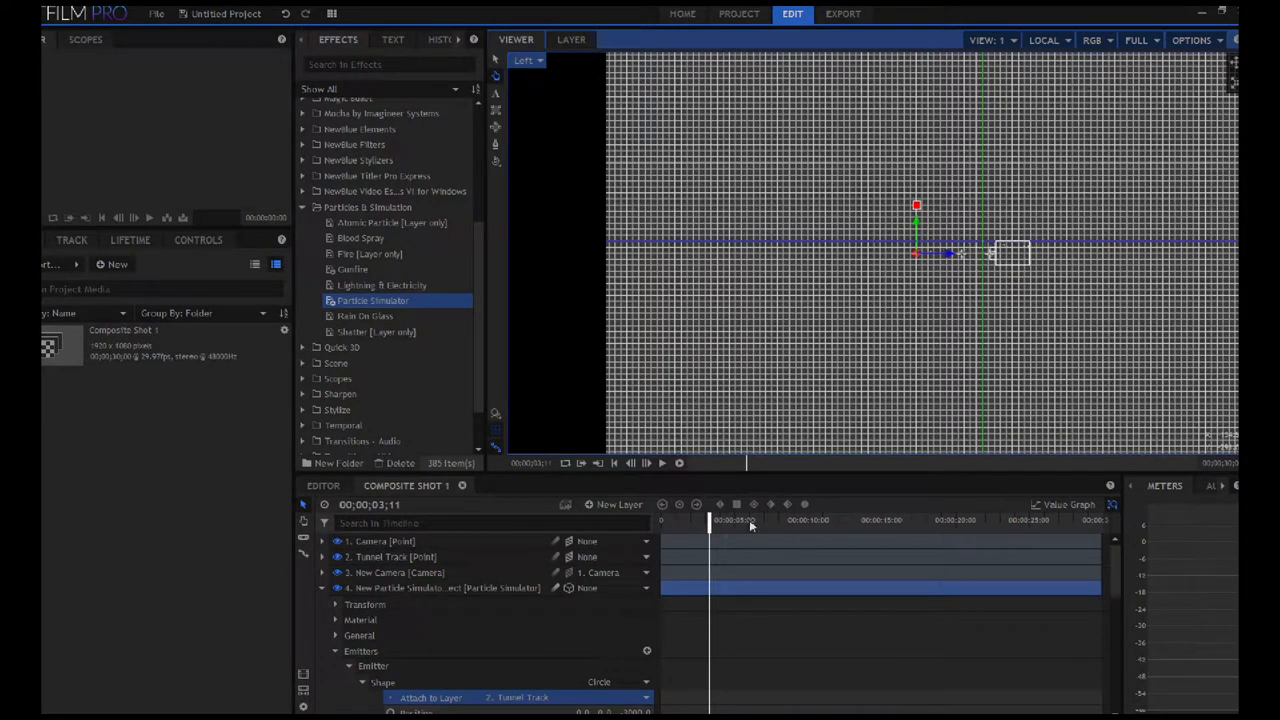
{"action": "left_click", "coordinate": [648, 462]}
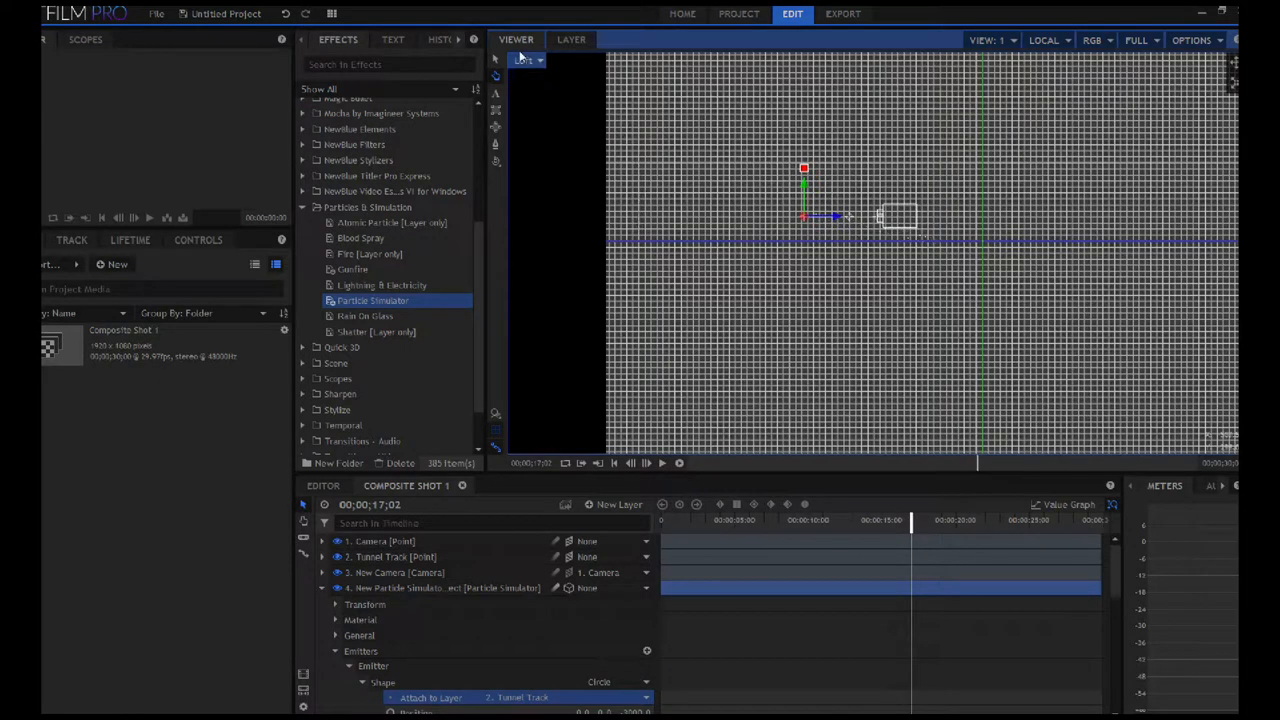
- Check the shot through the active camera, rewind, then switch the viewer to the Left view
{"action": "left_click", "coordinate": [524, 60]}
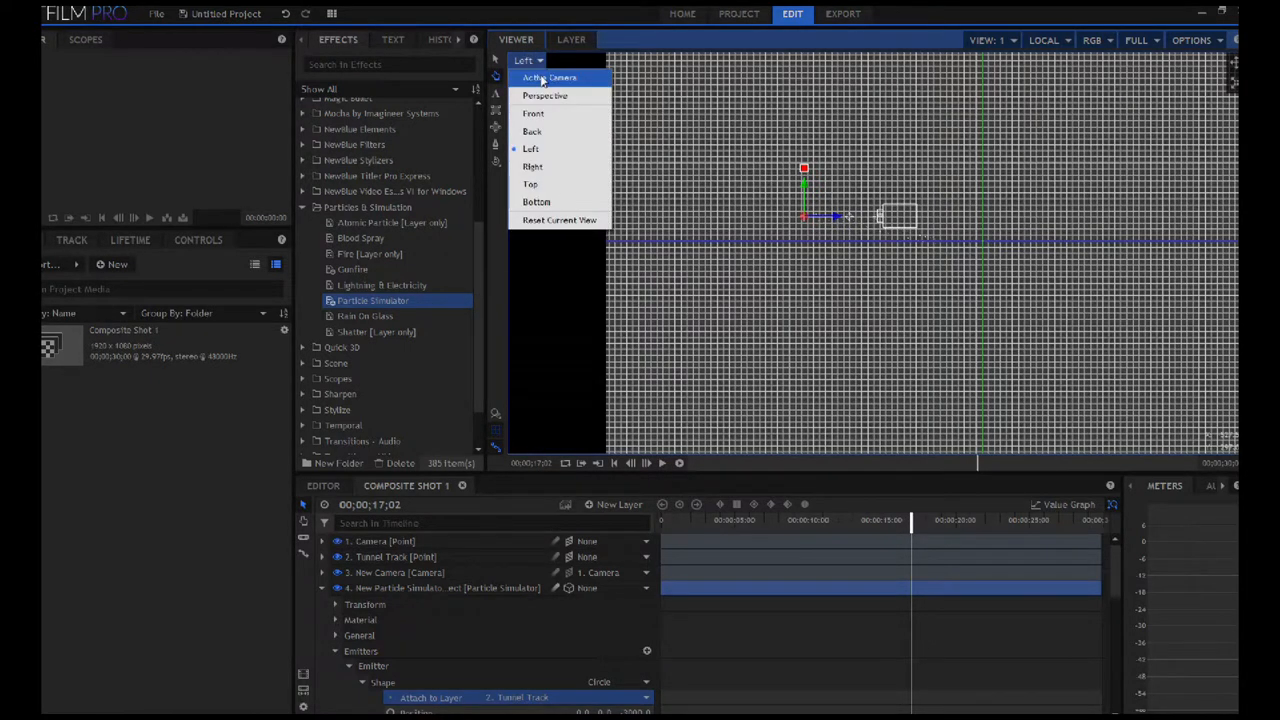
{"action": "left_click", "coordinate": [548, 76]}
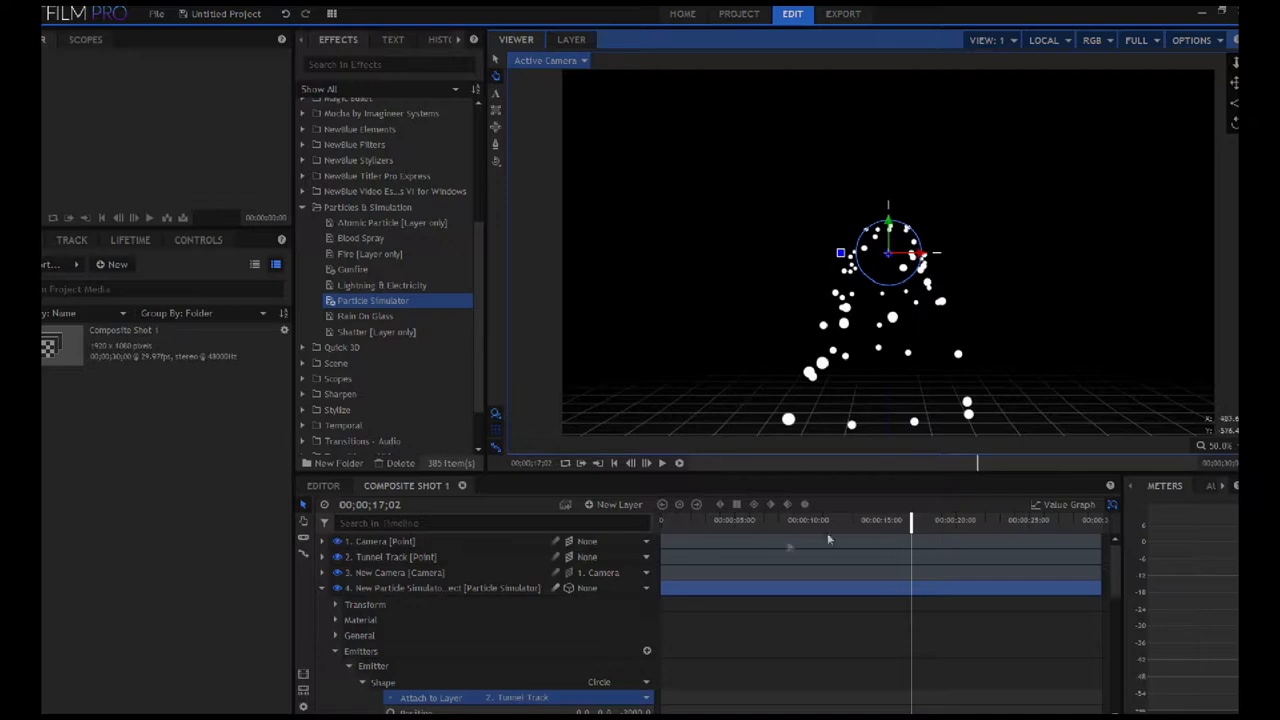
{"action": "left_click_drag", "start_coordinate": [910, 520], "coordinate": [716, 520]}
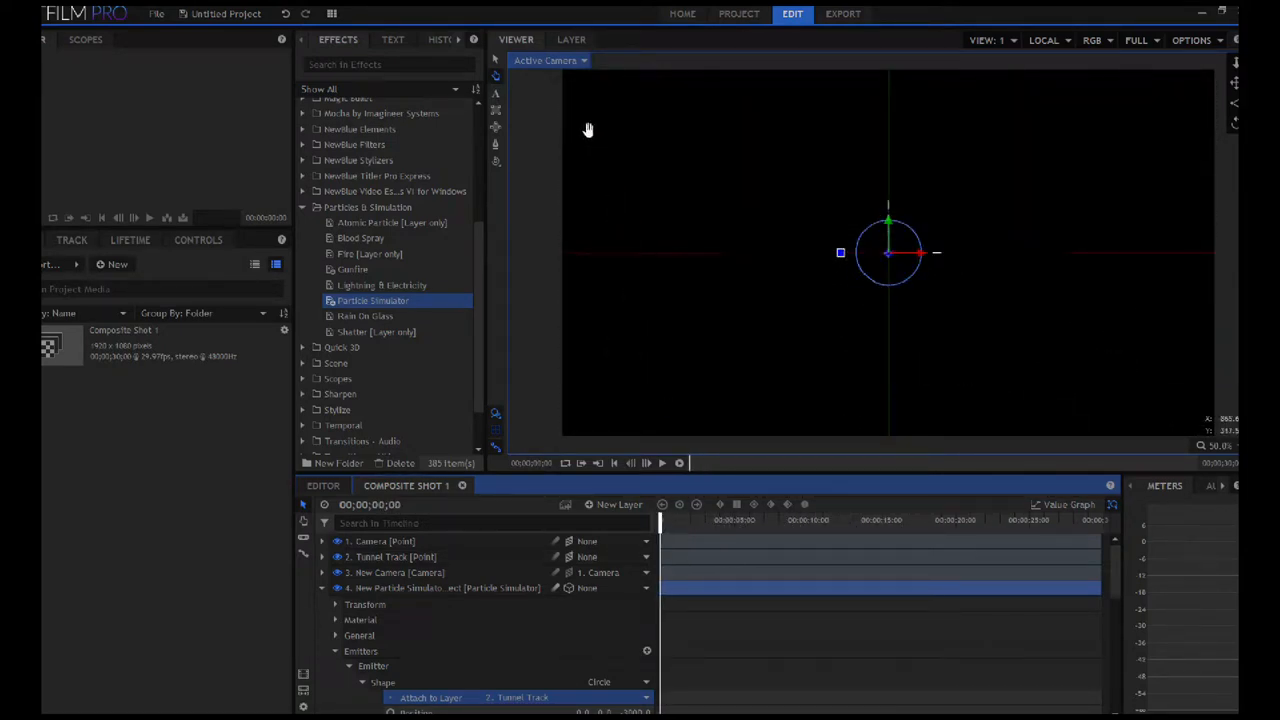
{"action": "left_click", "coordinate": [550, 60]}
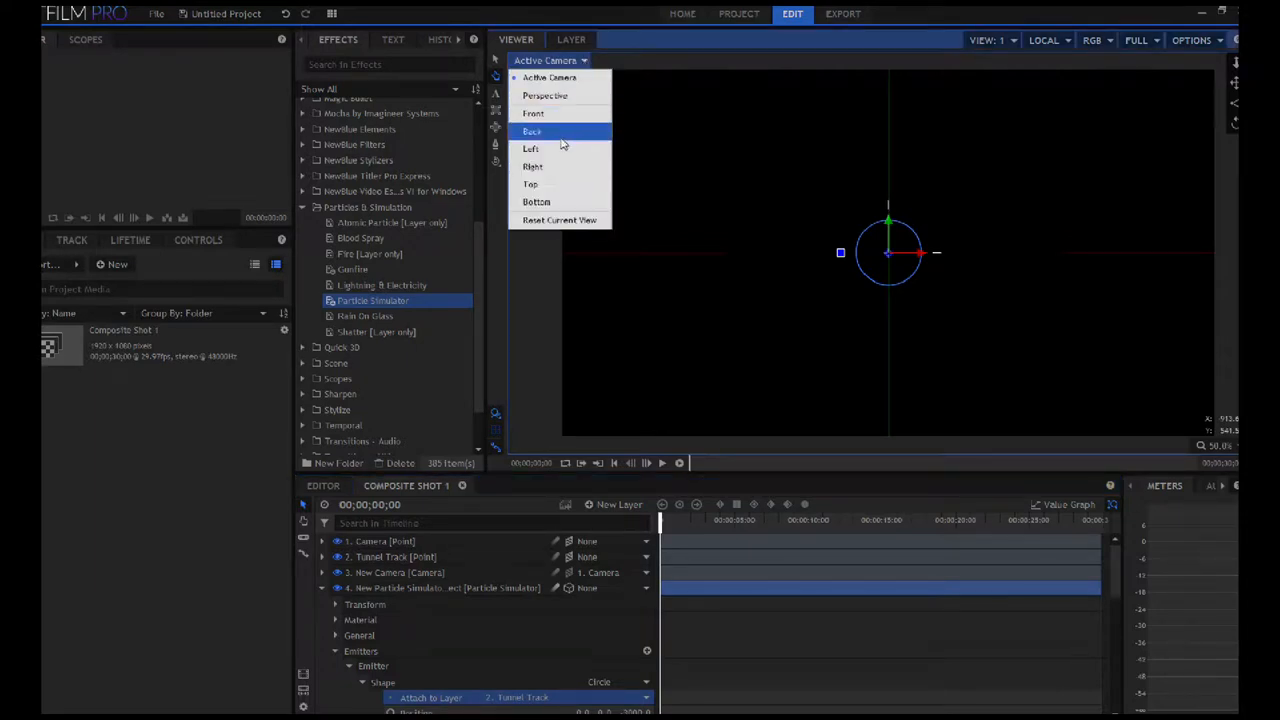
{"action": "left_click", "coordinate": [532, 148]}
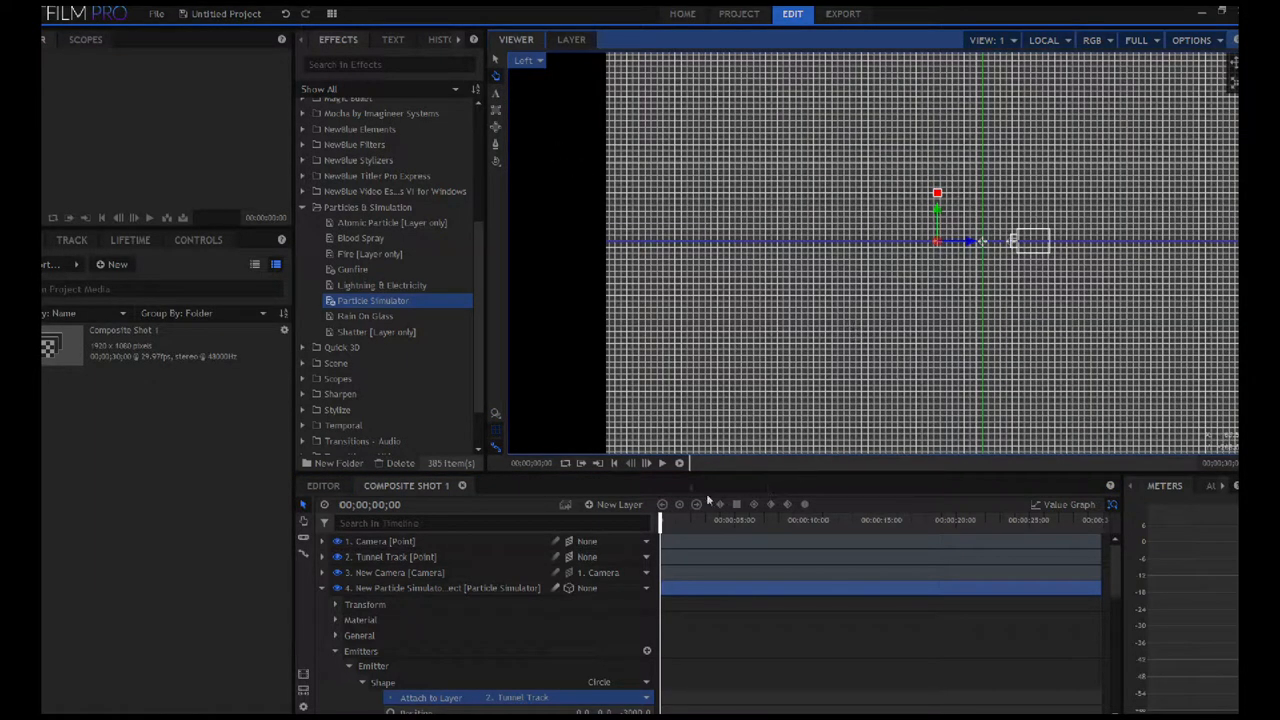
- Collapse the particle layer, select Tunnel Track and play to watch the emitter's path
{"action": "left_click", "coordinate": [646, 464]}
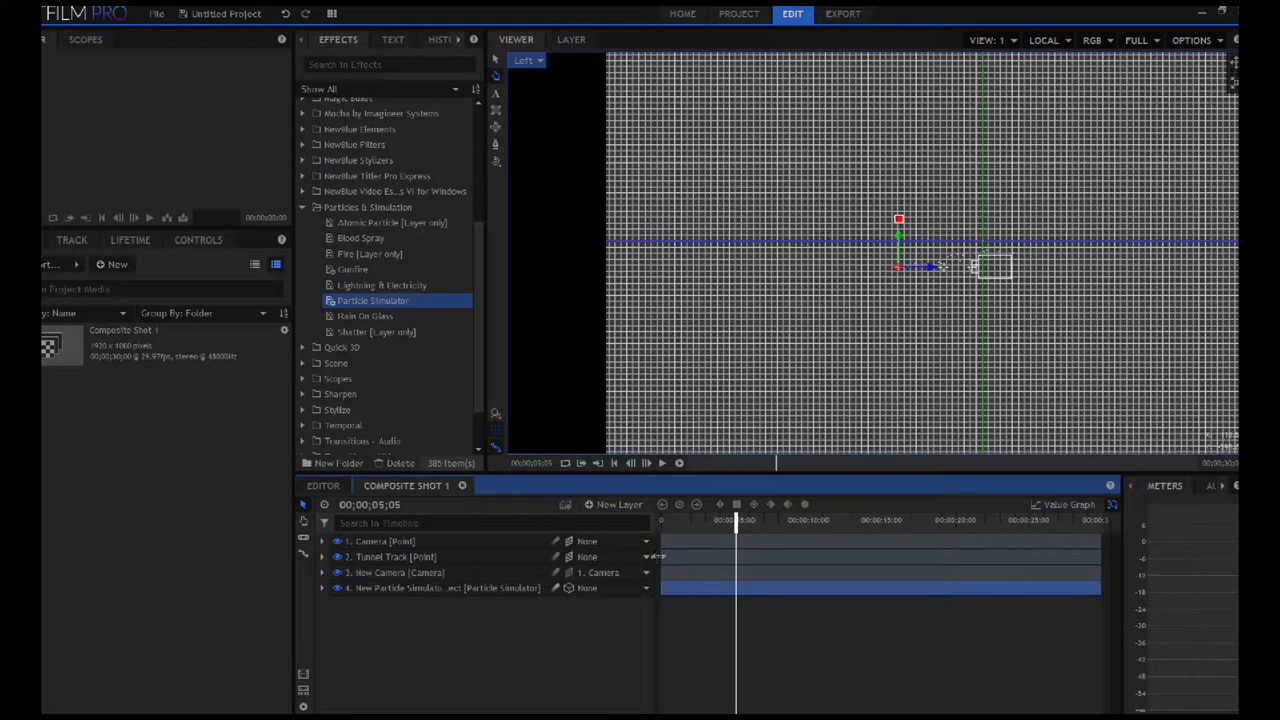
{"action": "left_click", "coordinate": [400, 556]}
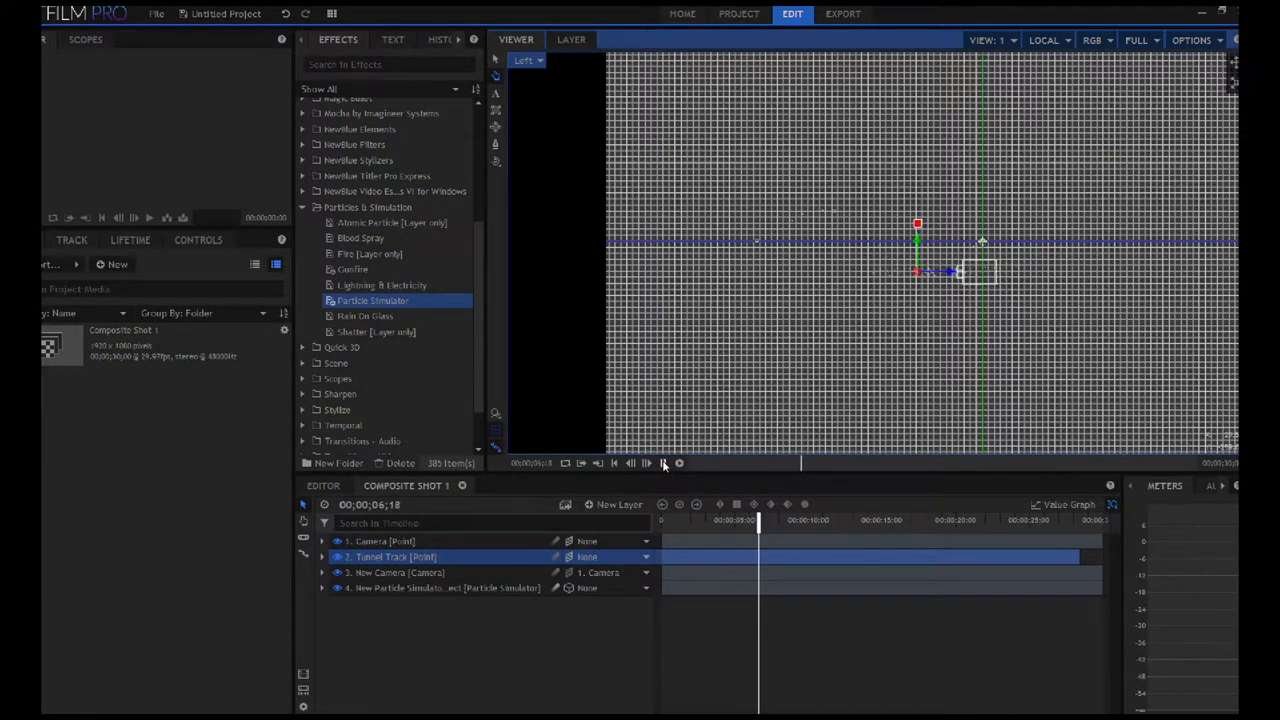
{"action": "left_click", "coordinate": [664, 464]}
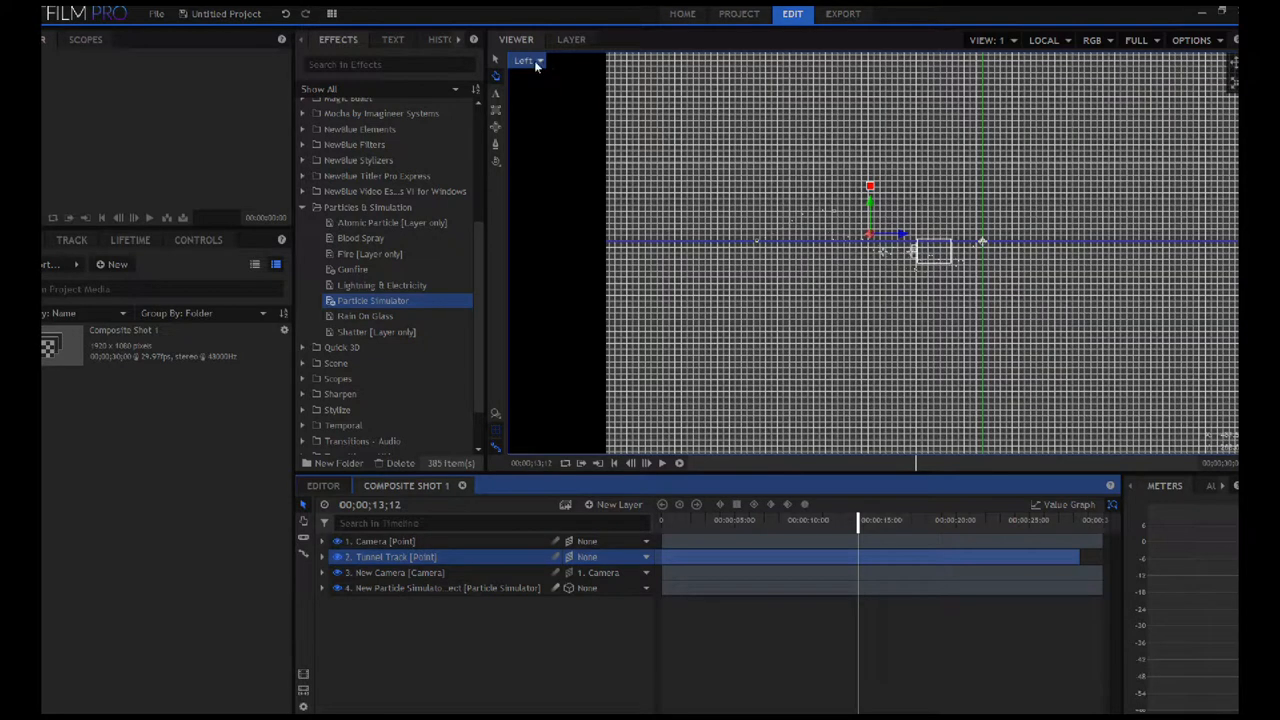
- Return the viewer to Active Camera and play the particles rushing past along the tunnel
{"action": "left_click", "coordinate": [540, 60]}
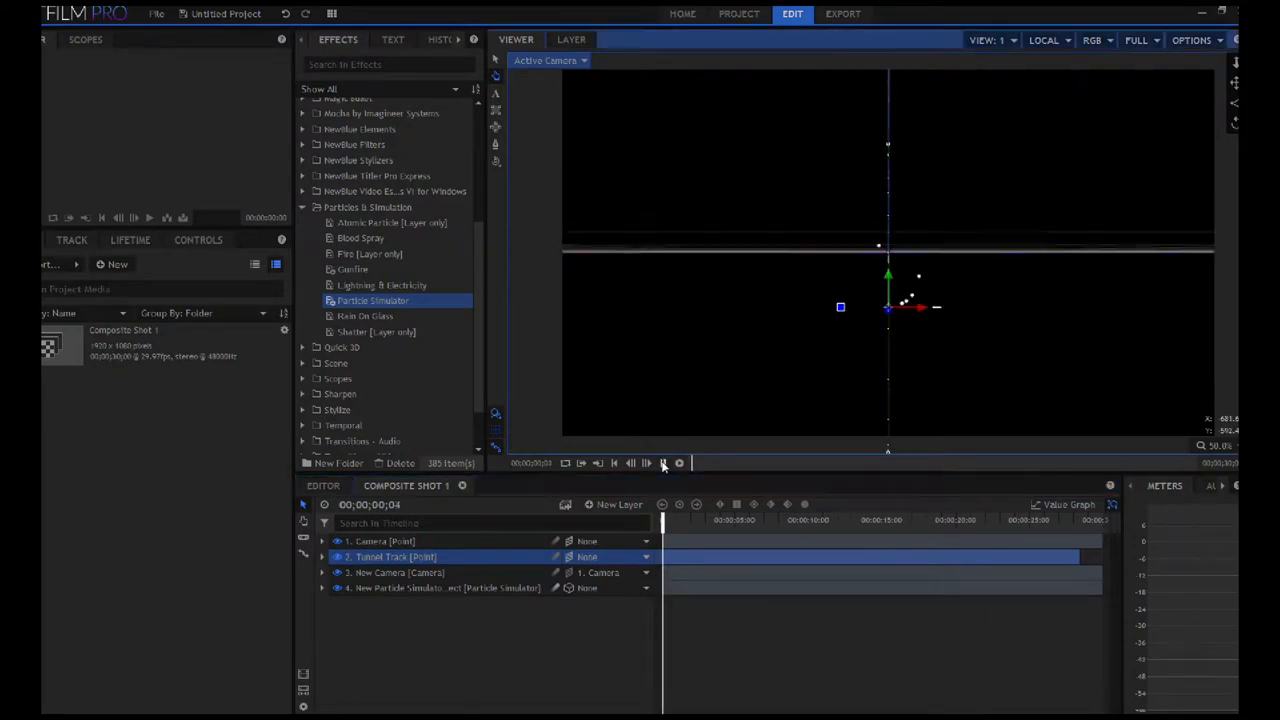
{"action": "left_click", "coordinate": [646, 462]}
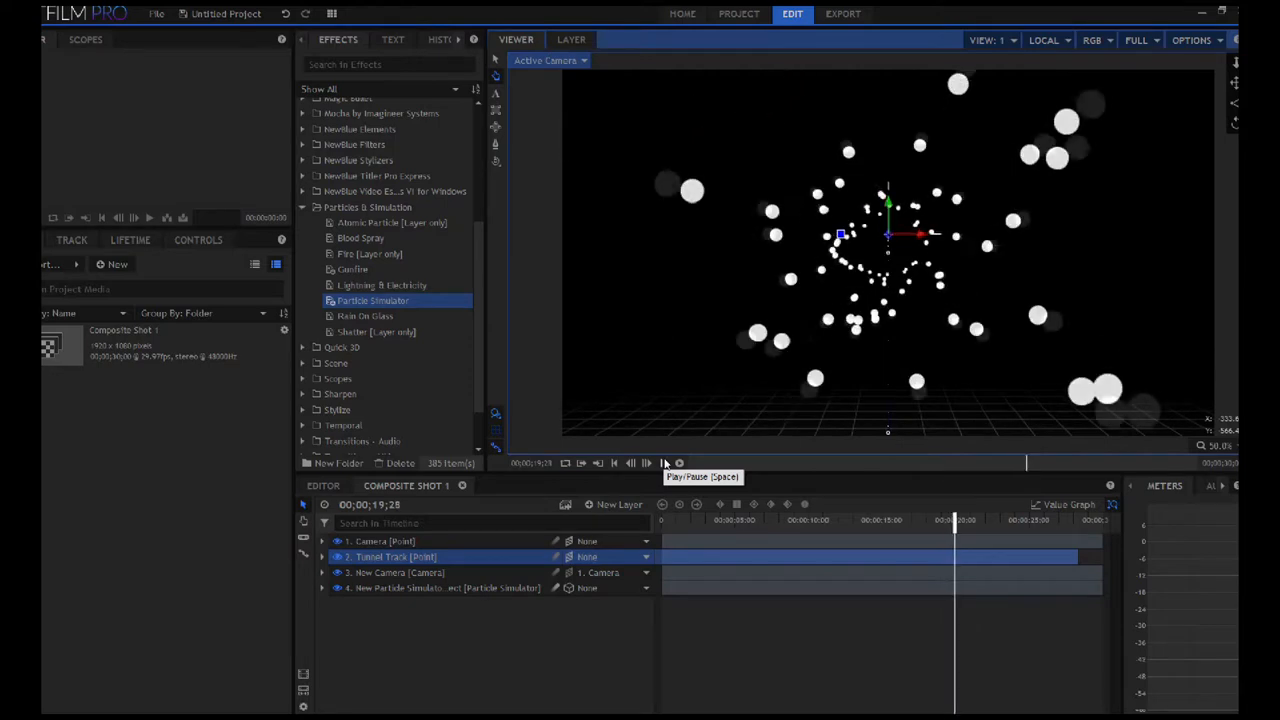
{"action": "left_click", "coordinate": [664, 462]}
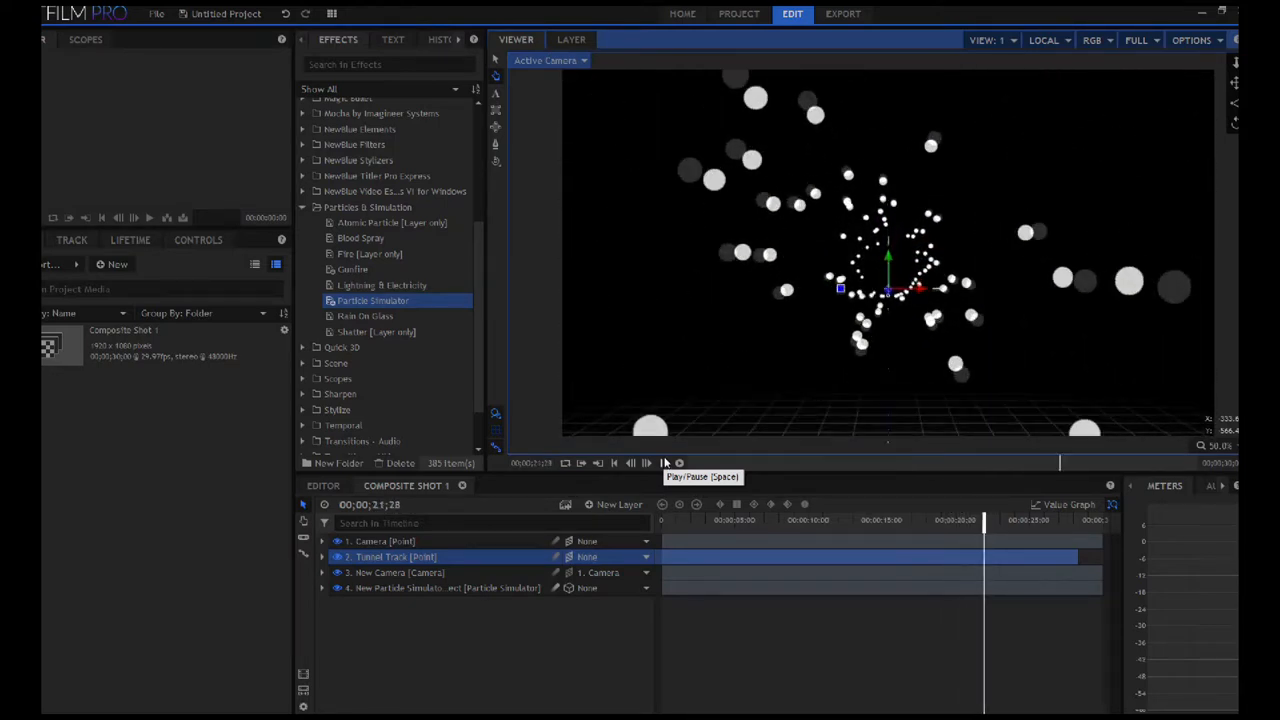
{"action": "left_click", "coordinate": [664, 462]}
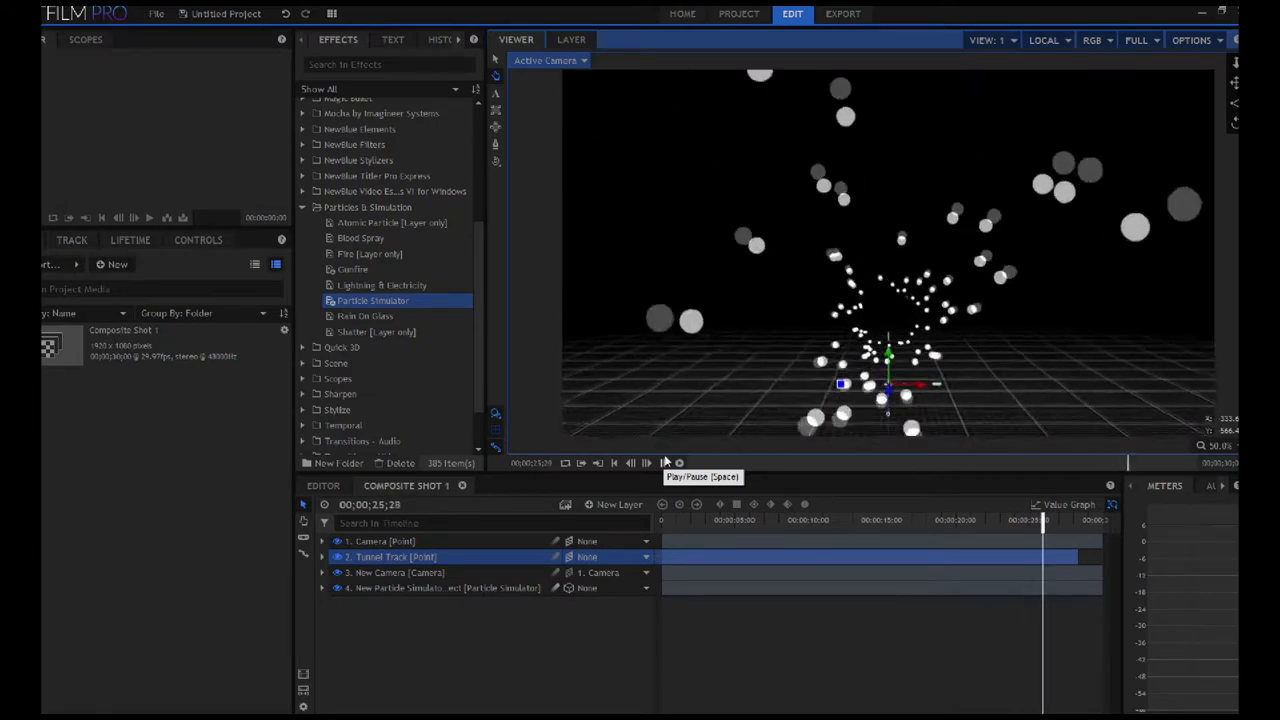
{"action": "left_click", "coordinate": [630, 462]}
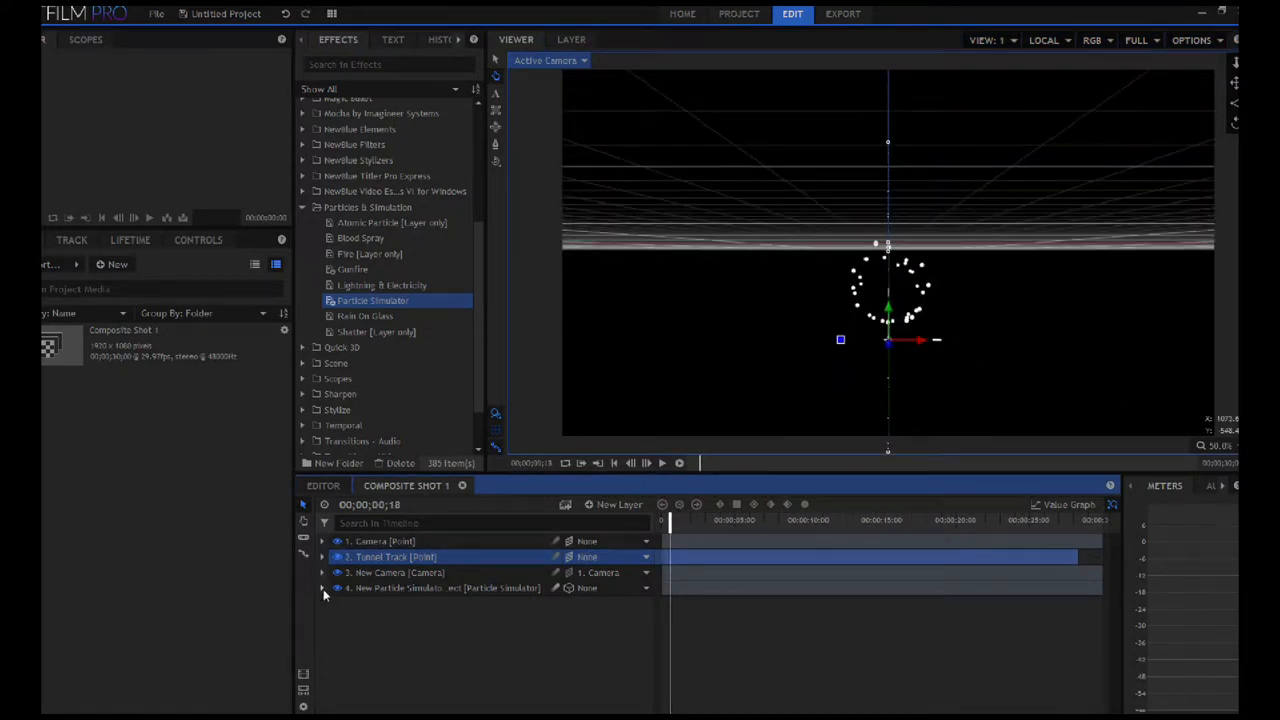
- Under Particle Systems > Appearance, set Texture Source to a smoke texture
{"action": "left_click", "coordinate": [324, 588]}
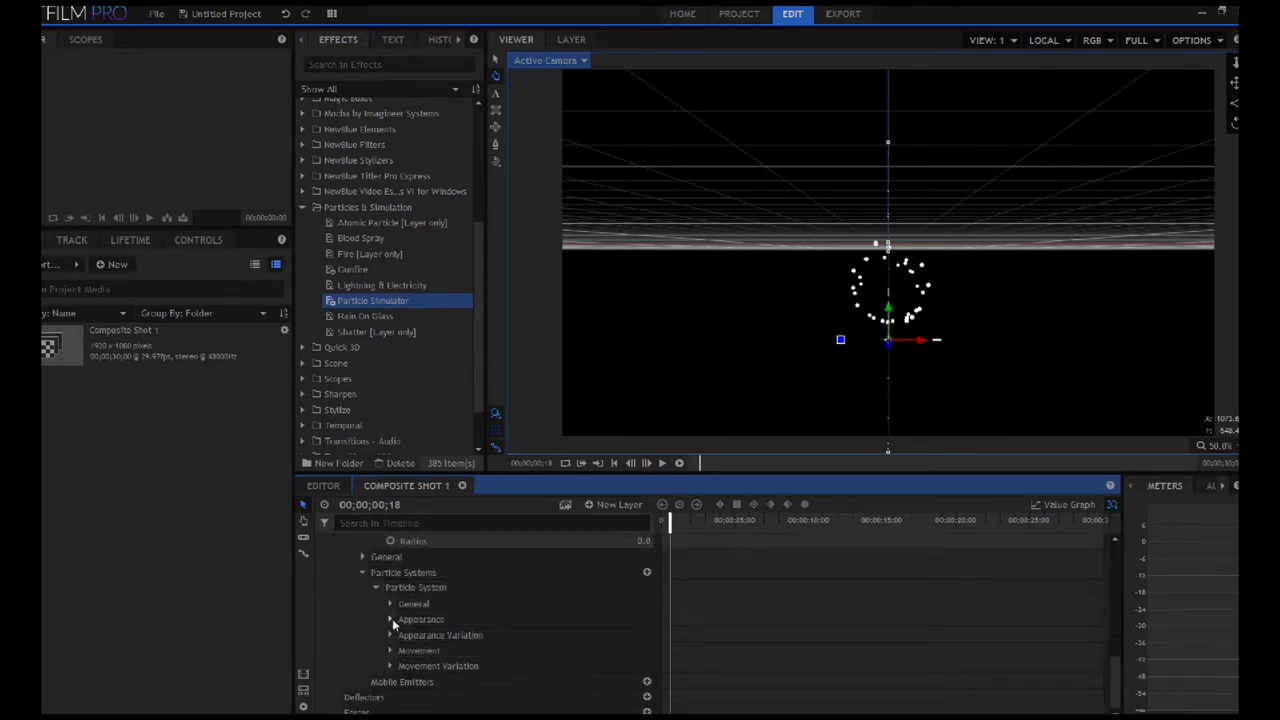
{"action": "left_click", "coordinate": [390, 620]}
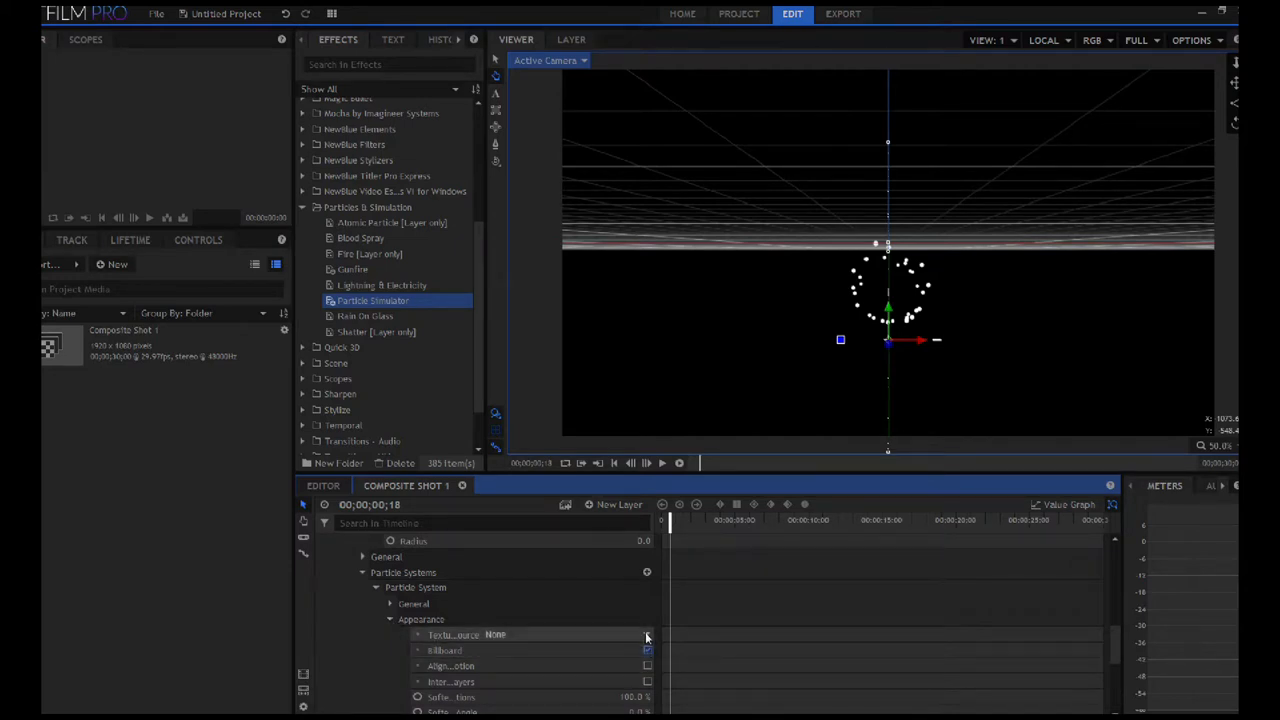
{"action": "left_click", "coordinate": [646, 634]}
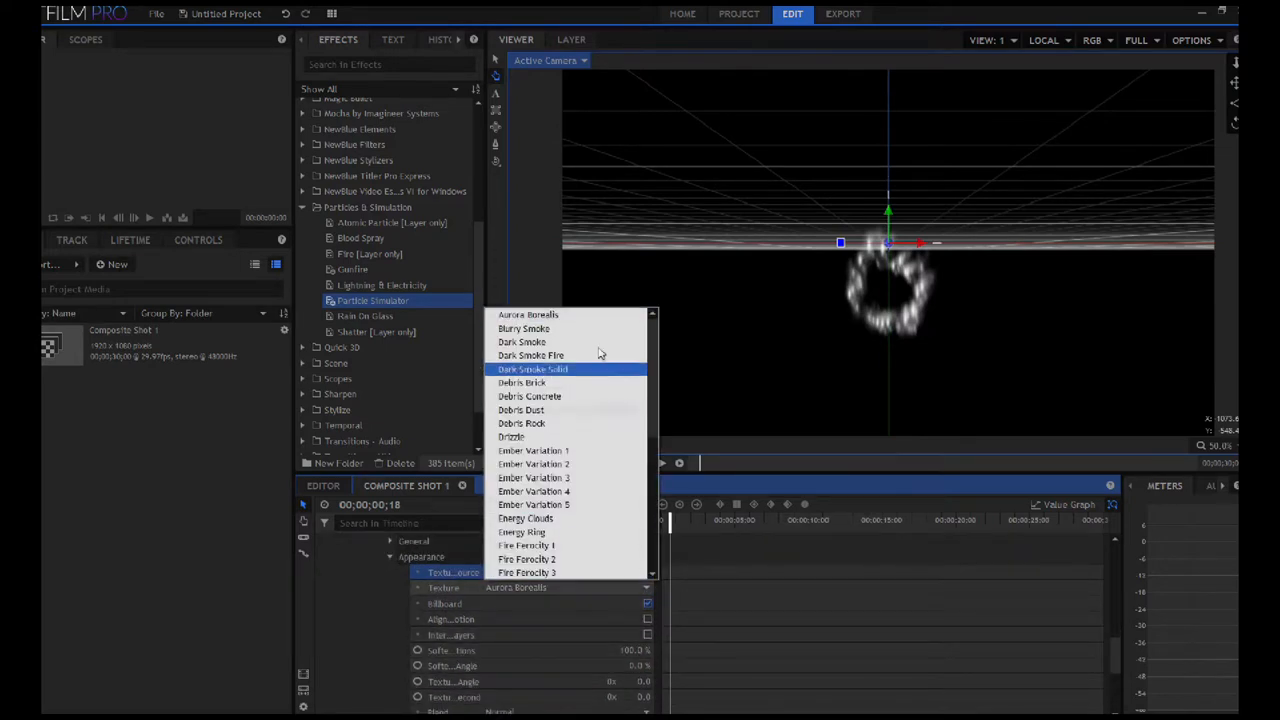
{"action": "scroll", "scroll_direction": "down", "scroll_amount": 3}
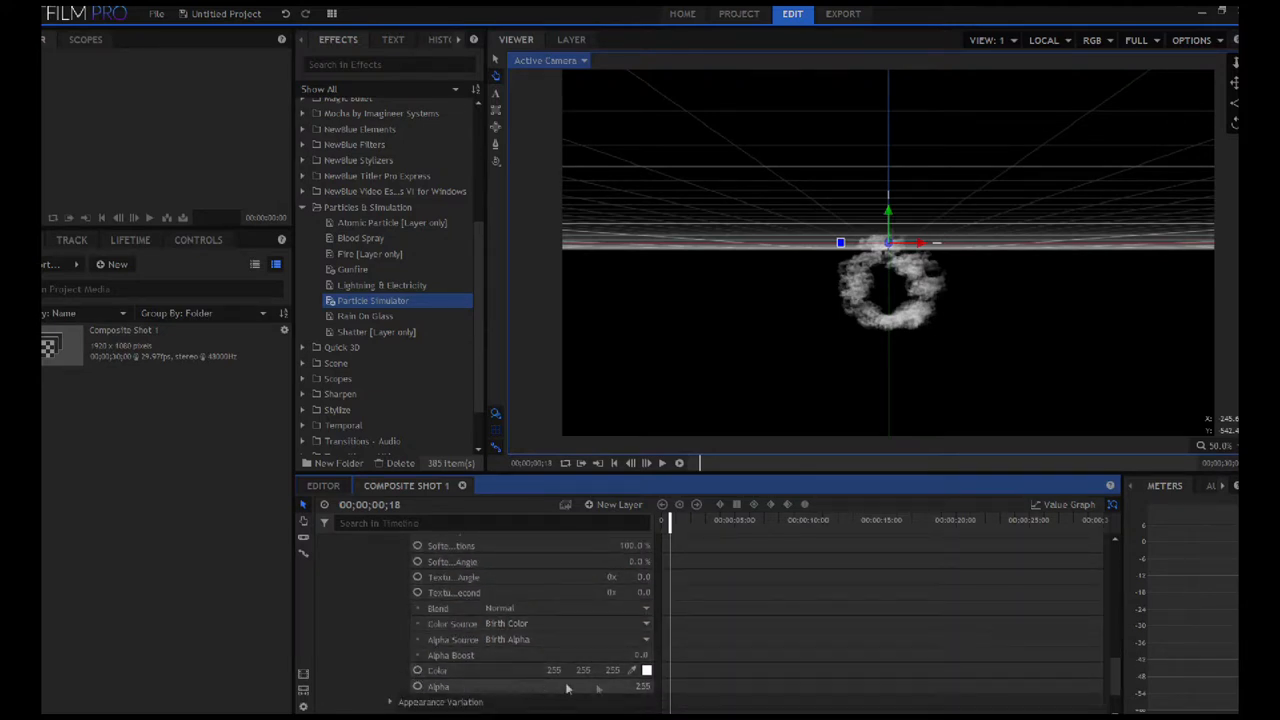
- Change the particle Color swatch to light blue 85, 170, 255
{"action": "left_click", "coordinate": [648, 670]}
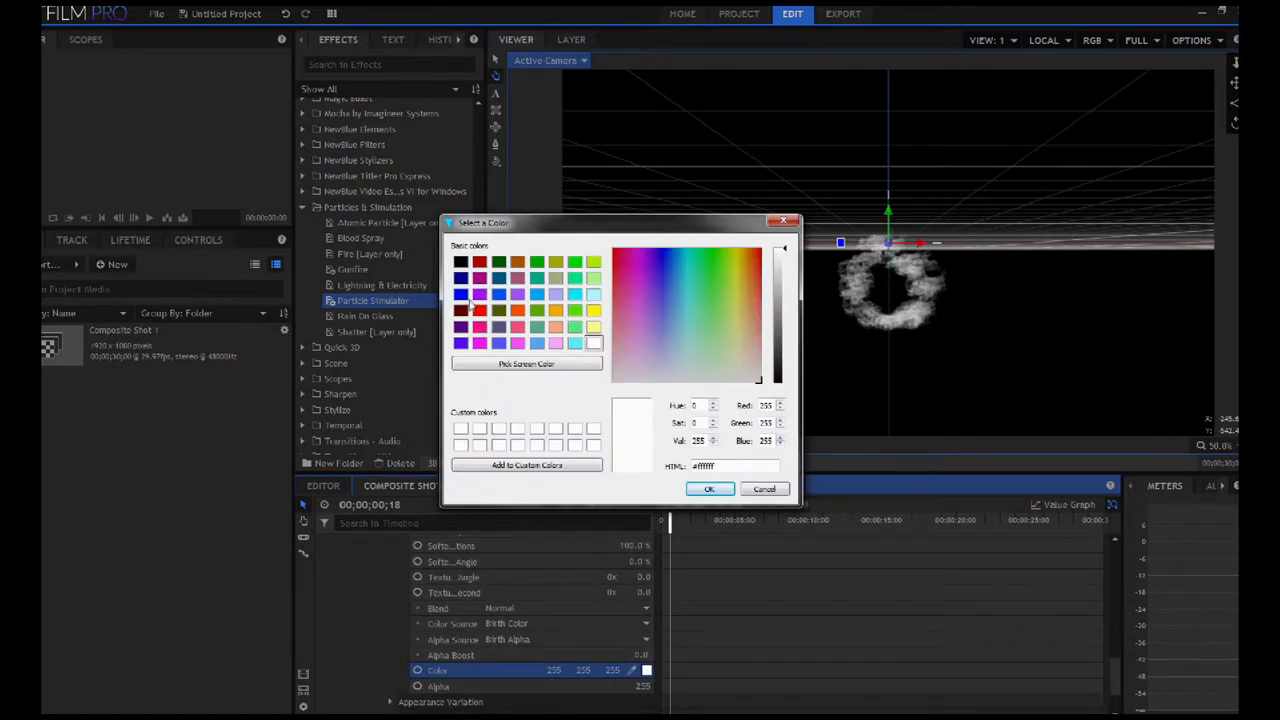
{"action": "left_click", "coordinate": [676, 292]}
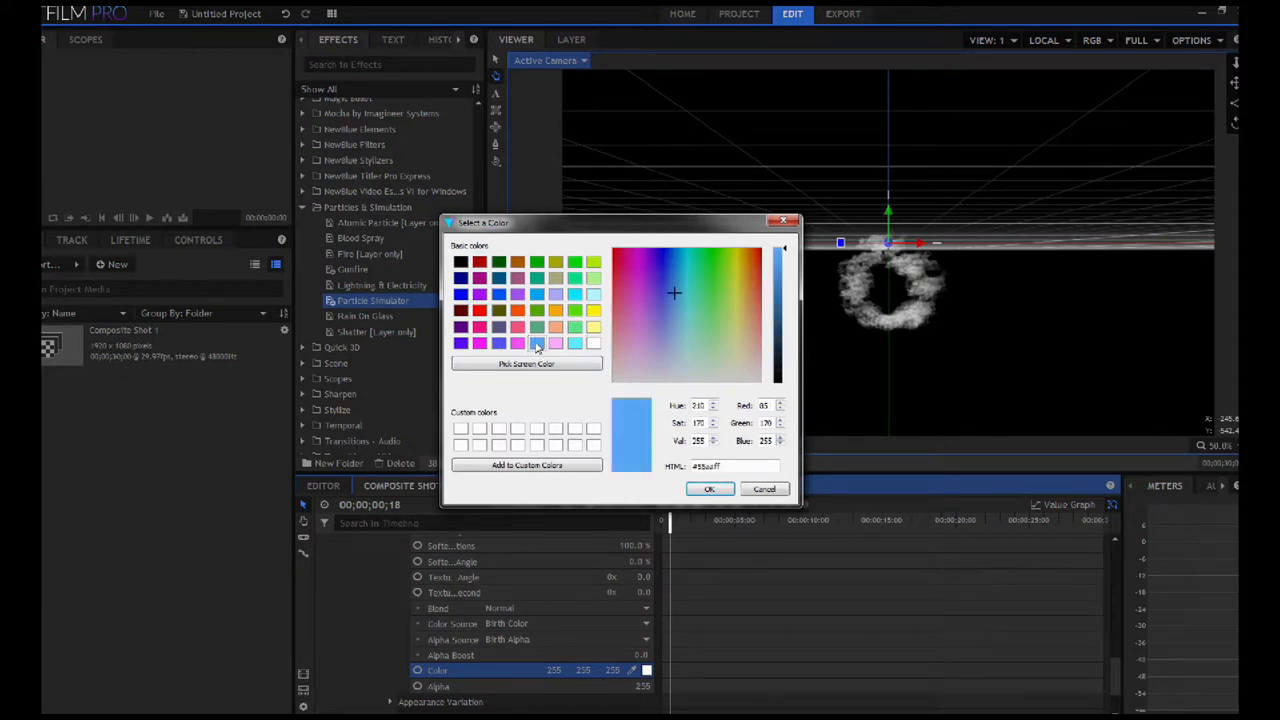
{"action": "left_click", "coordinate": [708, 488]}
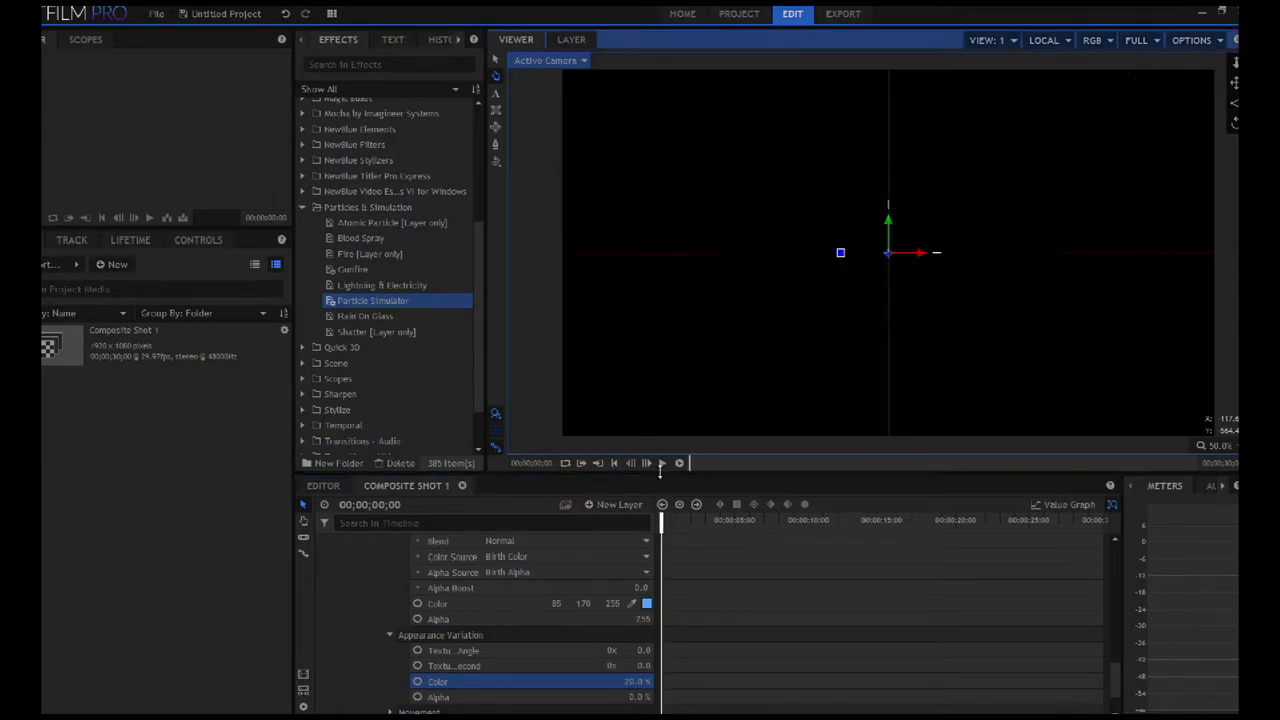
- Play the shot to preview the blue smoke clouds billowing toward the camera
{"action": "left_click", "coordinate": [664, 462]}
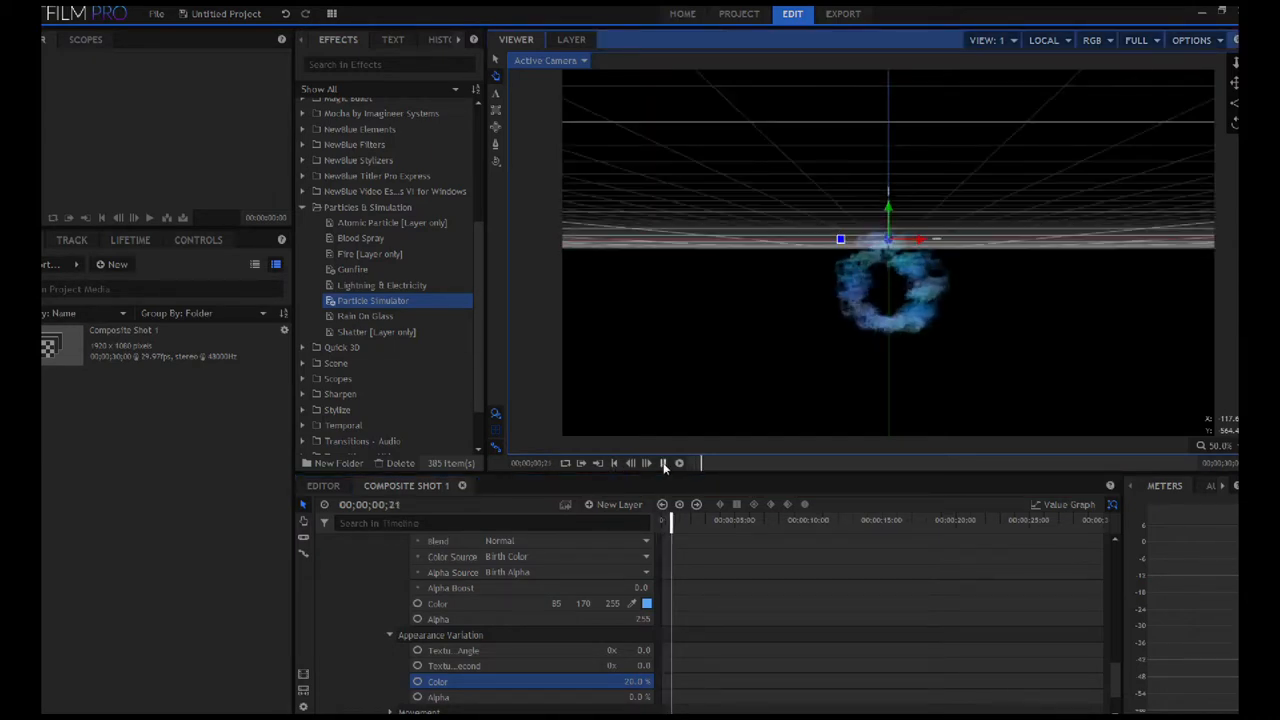
{"action": "left_click", "coordinate": [664, 462]}
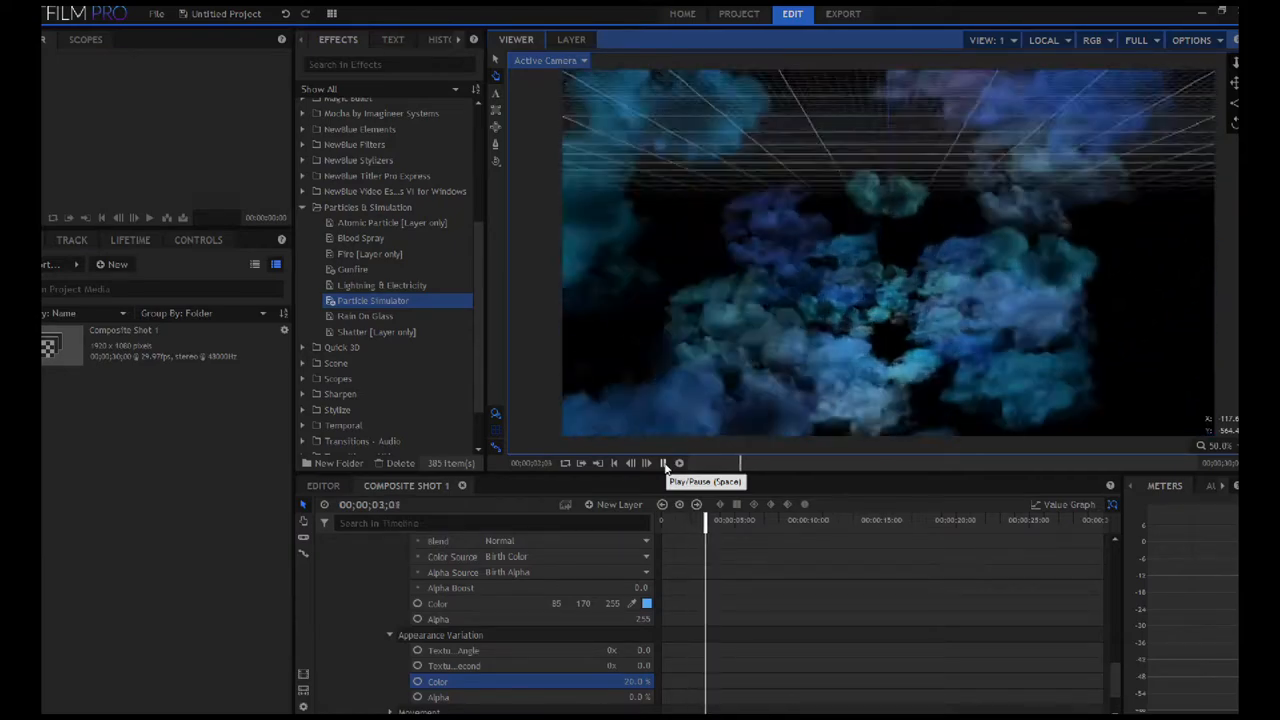
{"action": "left_click", "coordinate": [664, 462]}
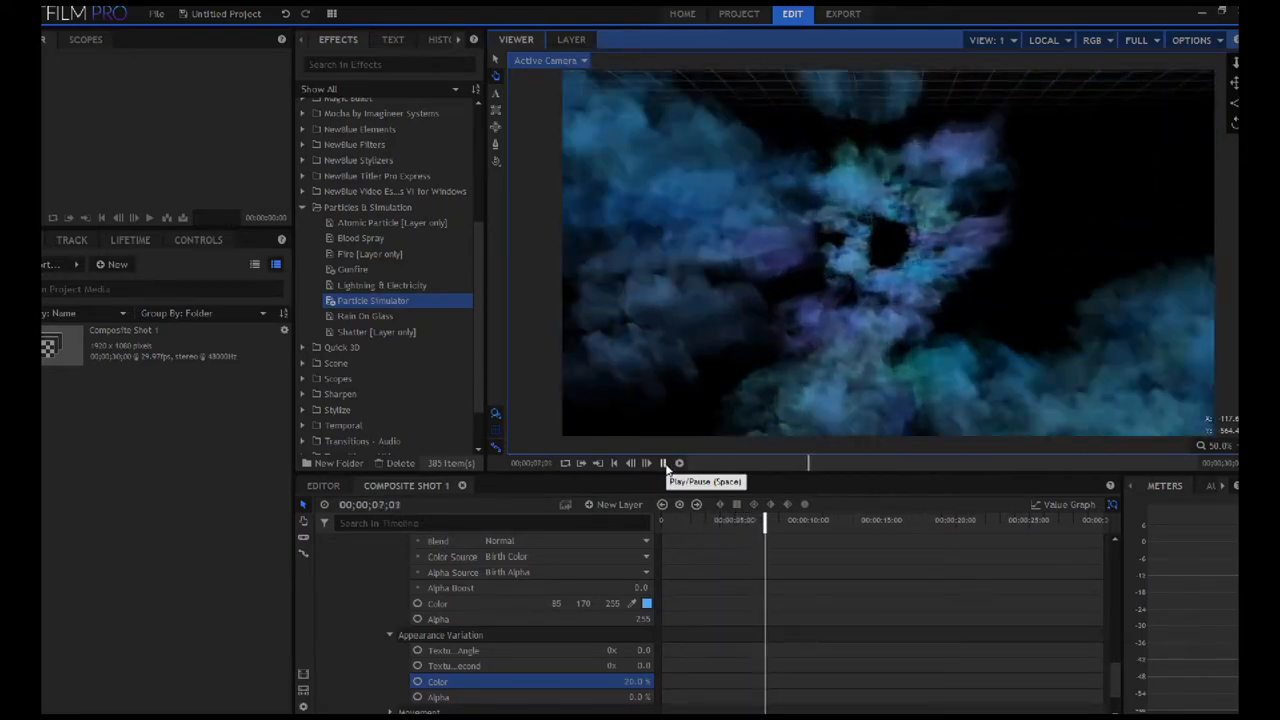
{"action": "left_click", "coordinate": [664, 464]}
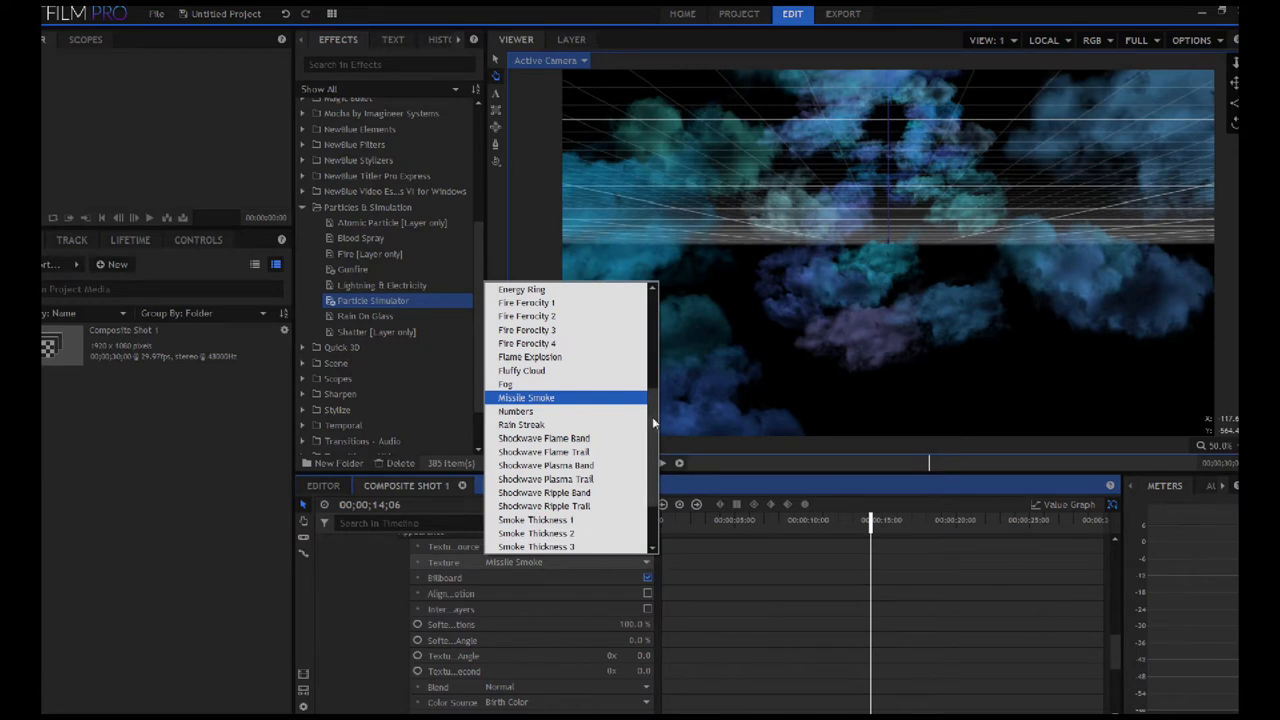
- Swap the particle texture to Sparks and replay the ring of blue sparkles
{"action": "scroll", "scroll_direction": "down", "scroll_amount": 3}
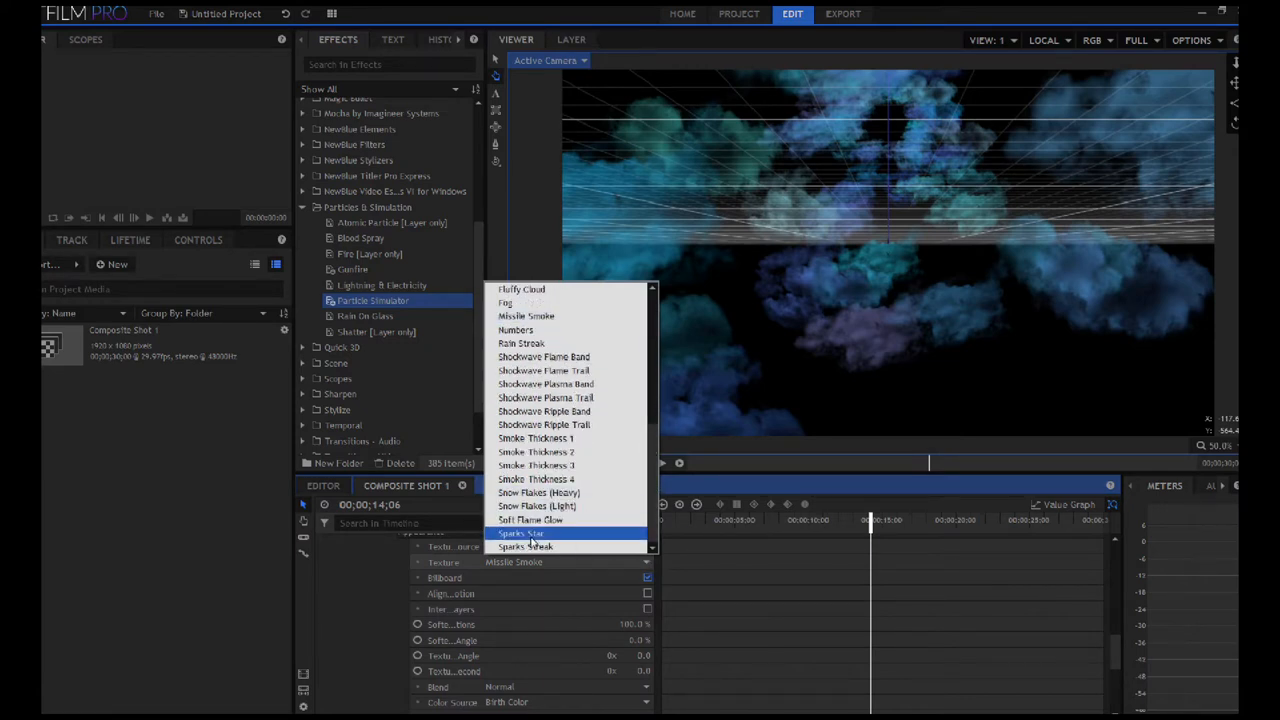
{"action": "left_click", "coordinate": [520, 532]}
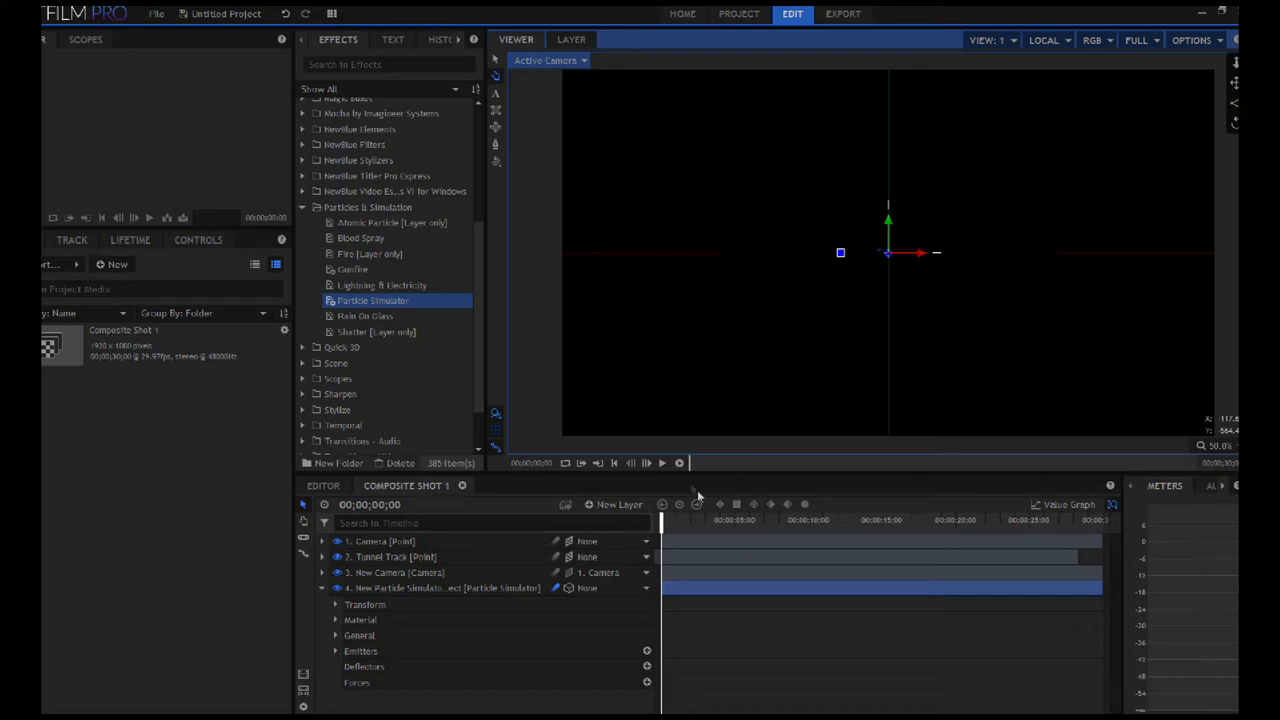
{"action": "left_click", "coordinate": [646, 464]}
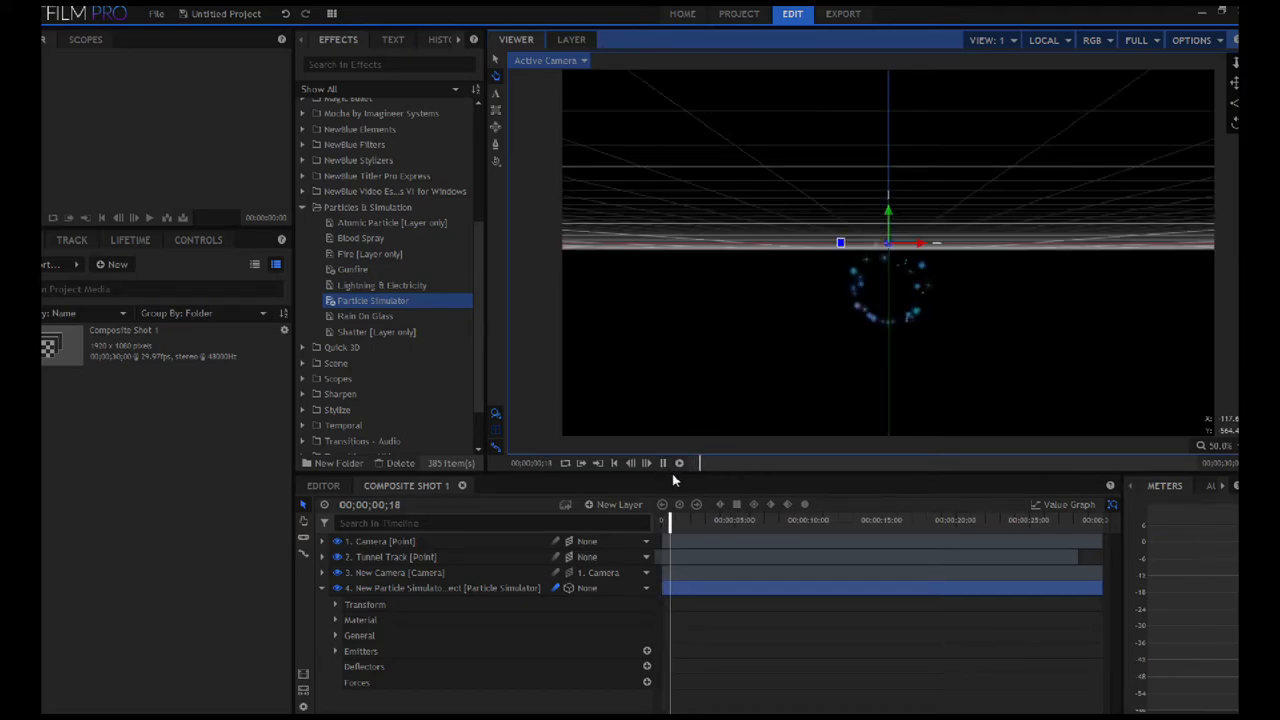